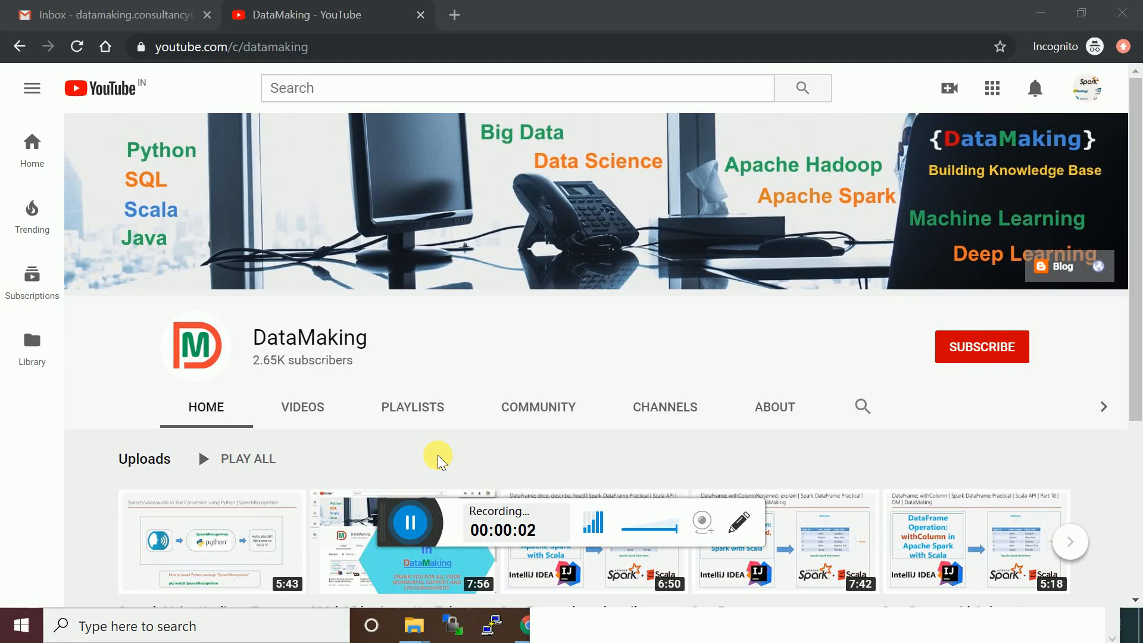
Step: Switch away from the YouTube channel page using the Alt+Tab window switcher
key(alt+tab)
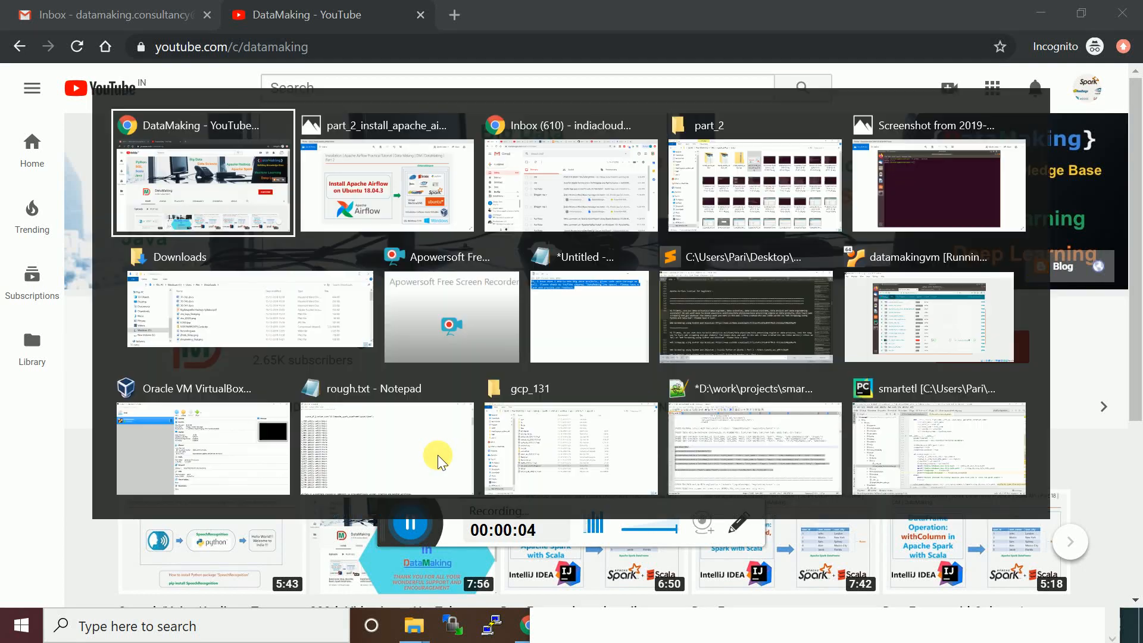
Step: Bring up the part_2_install_apache_airflow title slide in Photos from the switcher
click(387, 185)
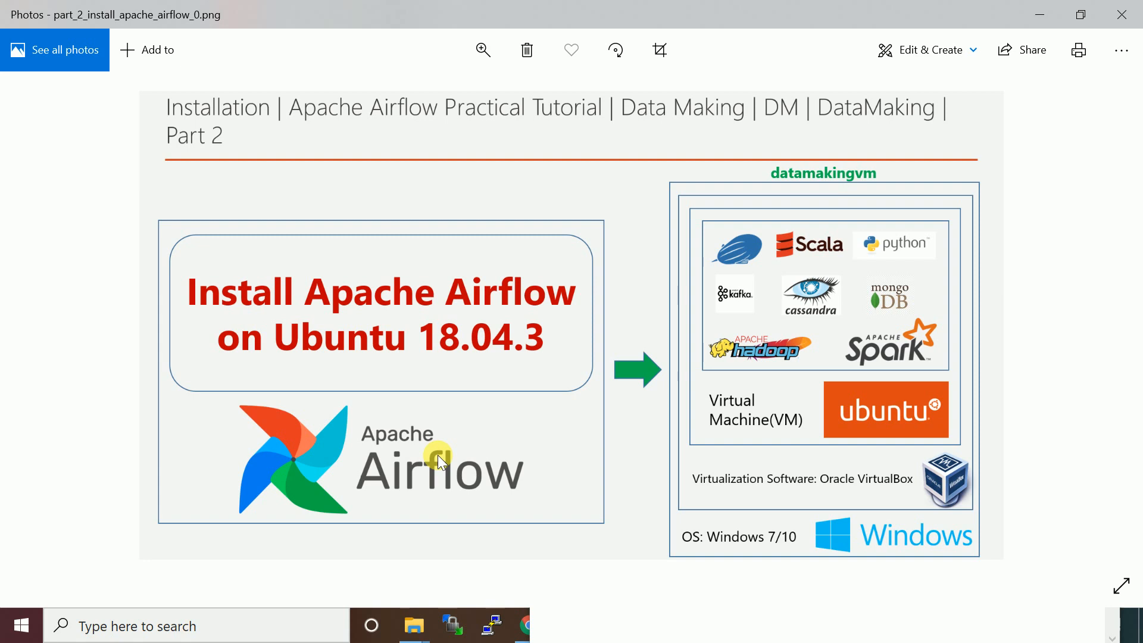
mouse_move(1050, 579)
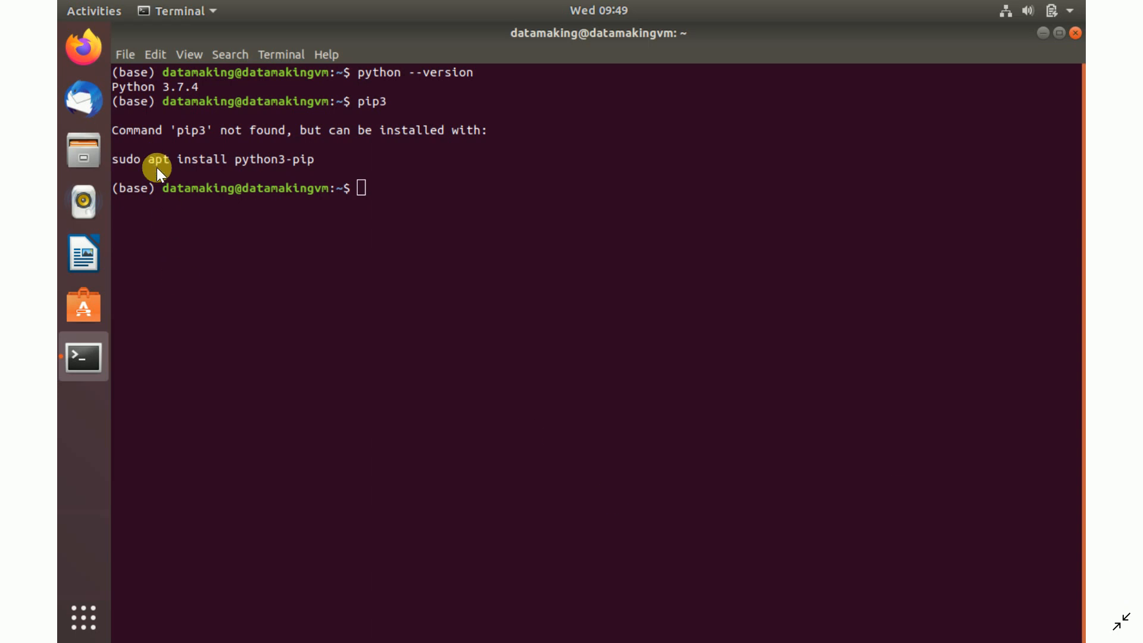
mouse_move(282, 168)
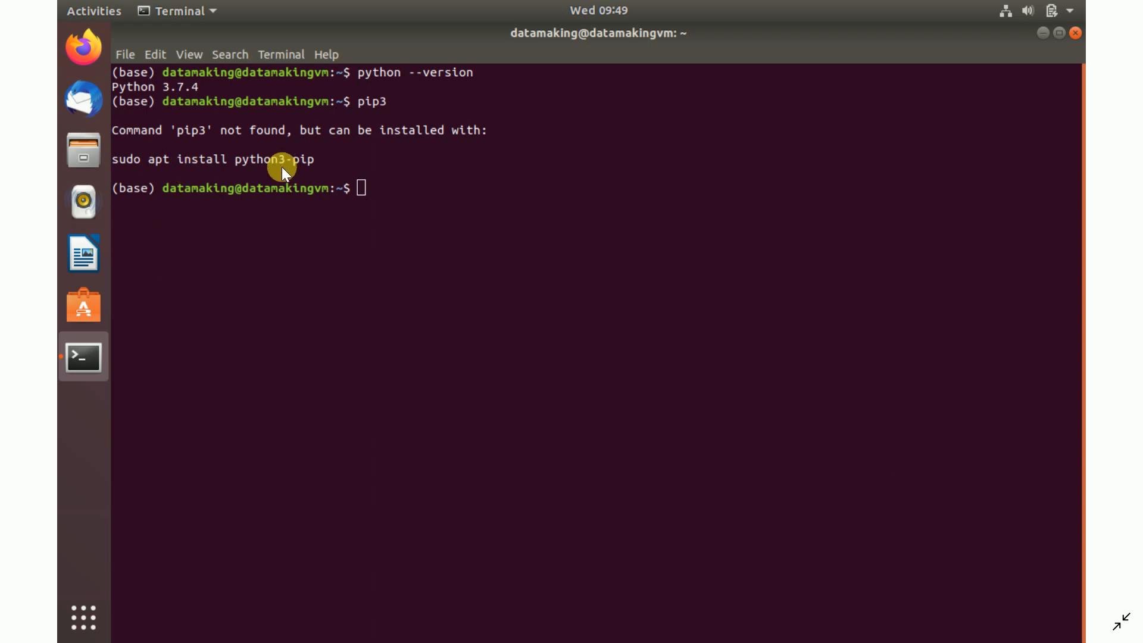
mouse_move(344, 166)
text(sudo apt install python3-pip)
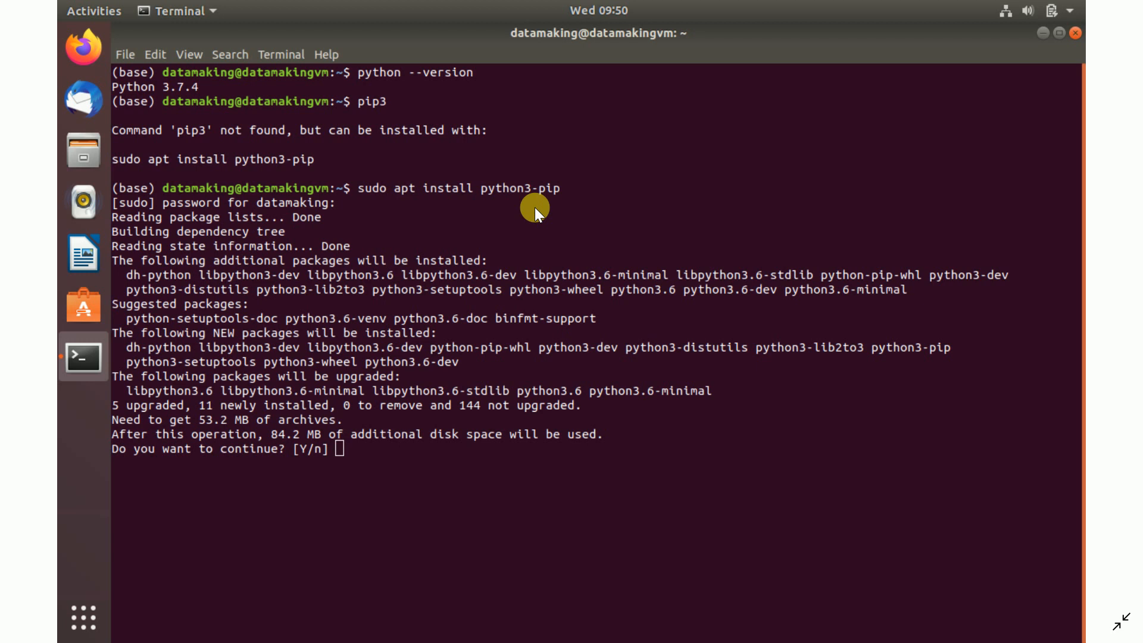
Step: Answer Y to let the python3-pip installation continue
text(Y)
text(sudo pip3 install apache-airflow)
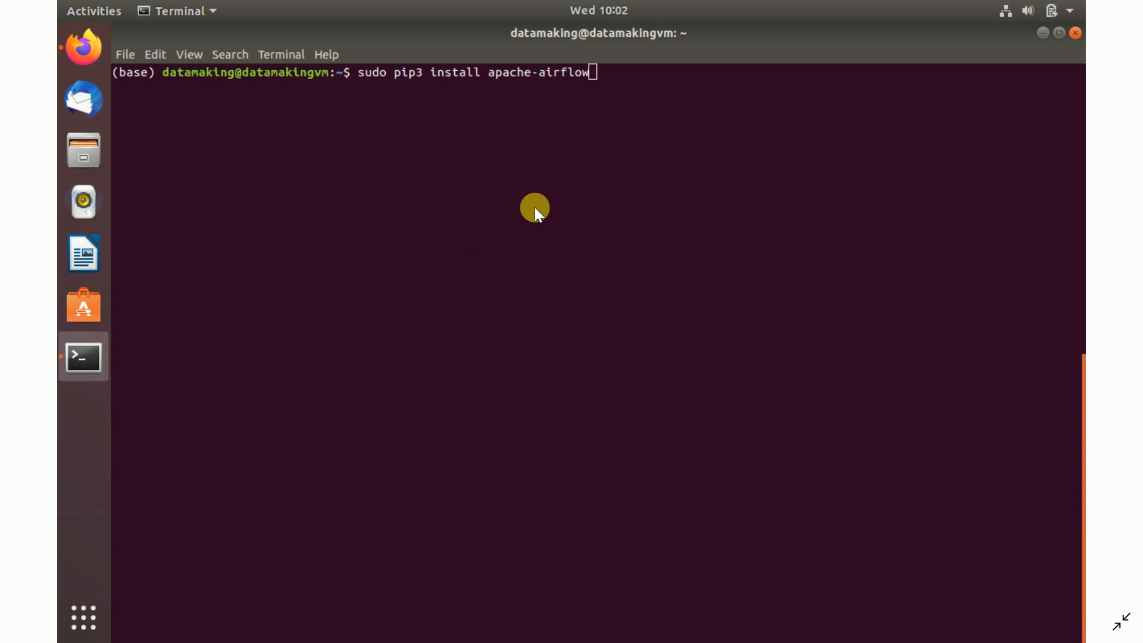
mouse_move(394, 97)
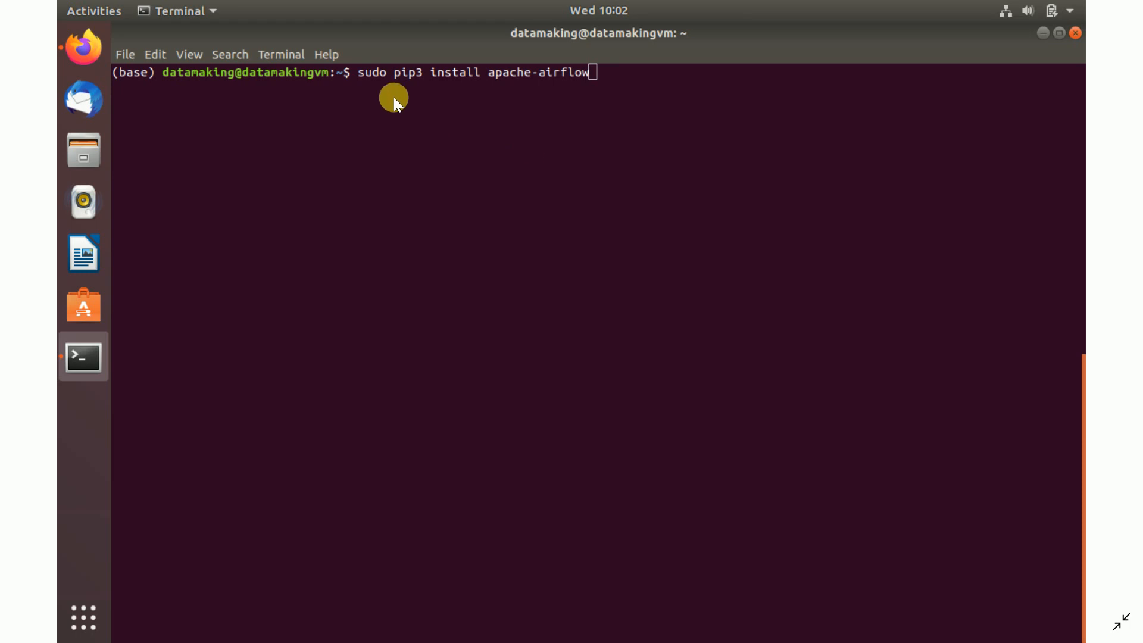
mouse_move(447, 93)
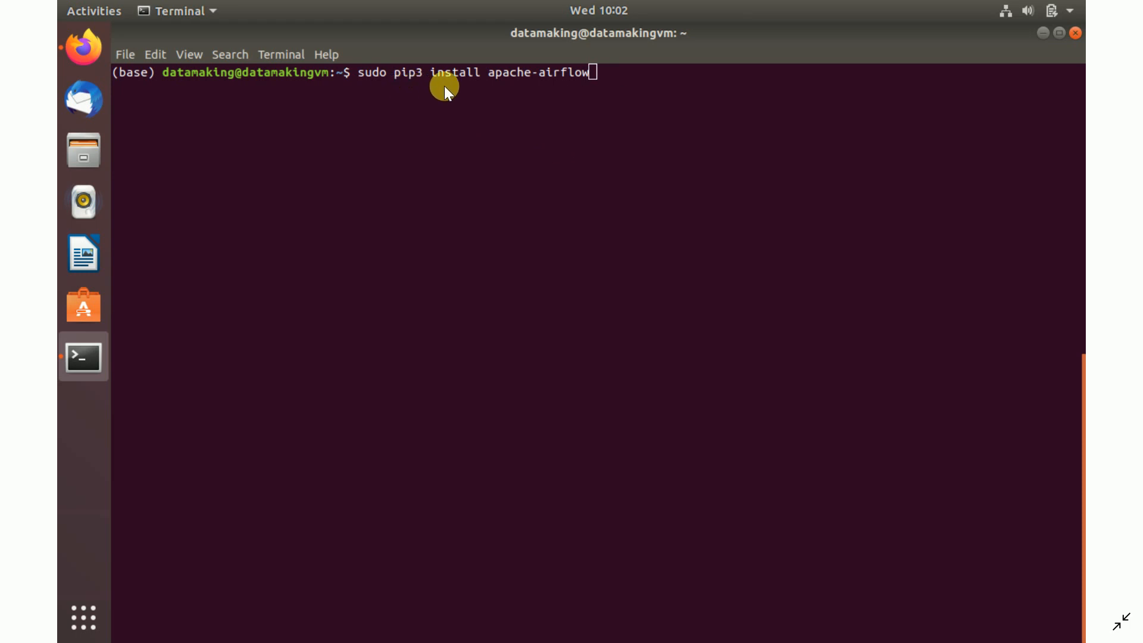
mouse_move(587, 99)
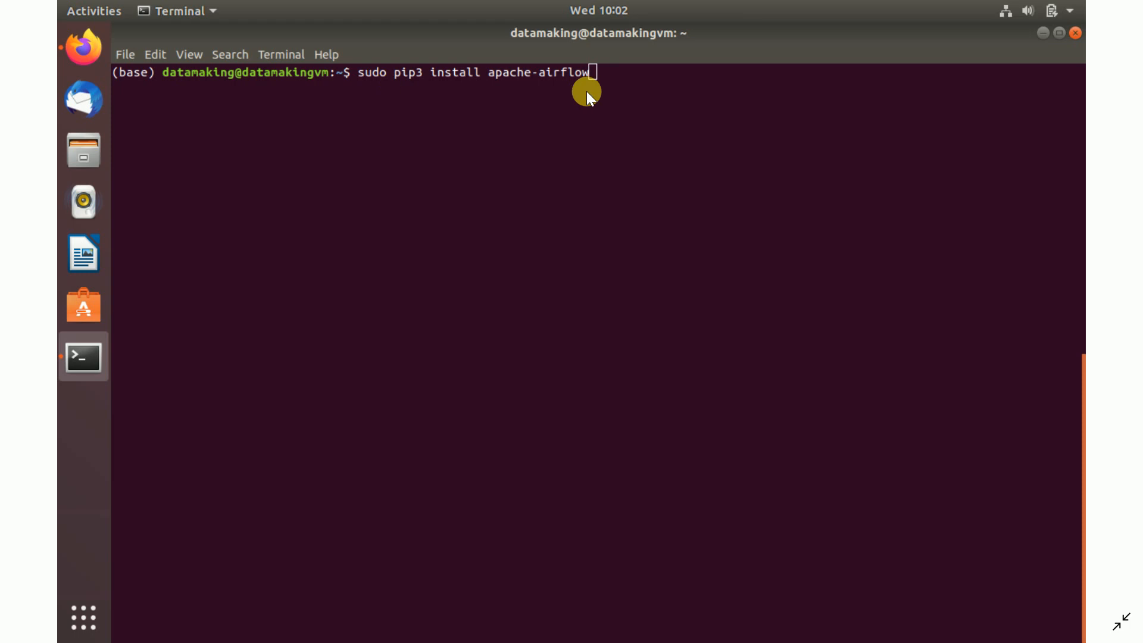
Step: Run sudo pip3 install apache-airflow to install Airflow 1.10.6 and its dependencies
key(Return)
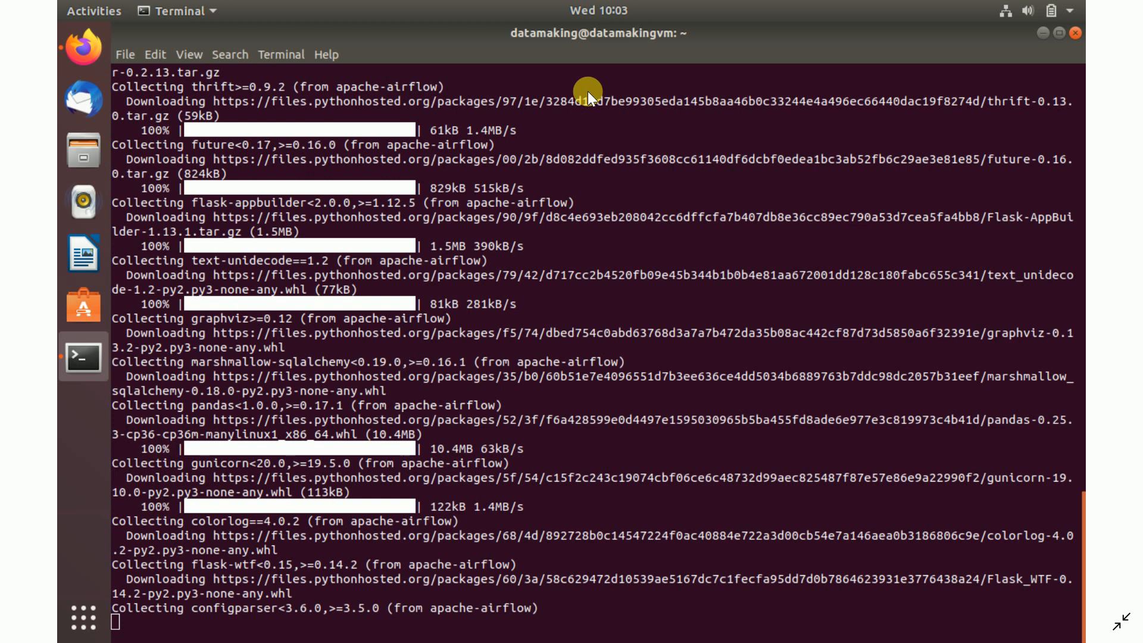
mouse_move(239, 221)
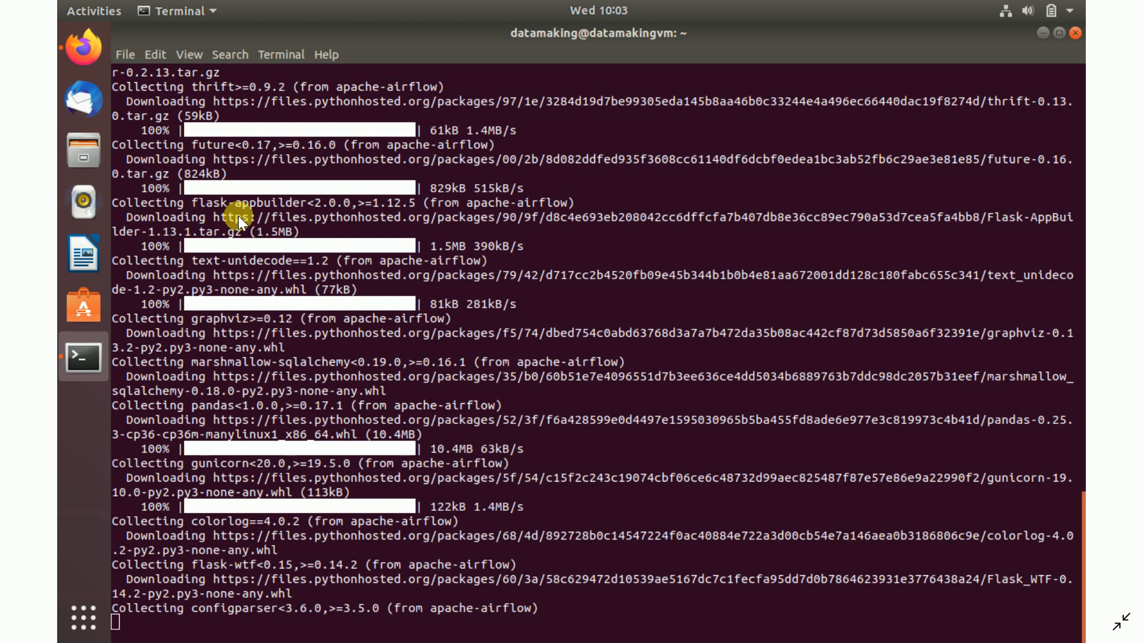
mouse_move(309, 558)
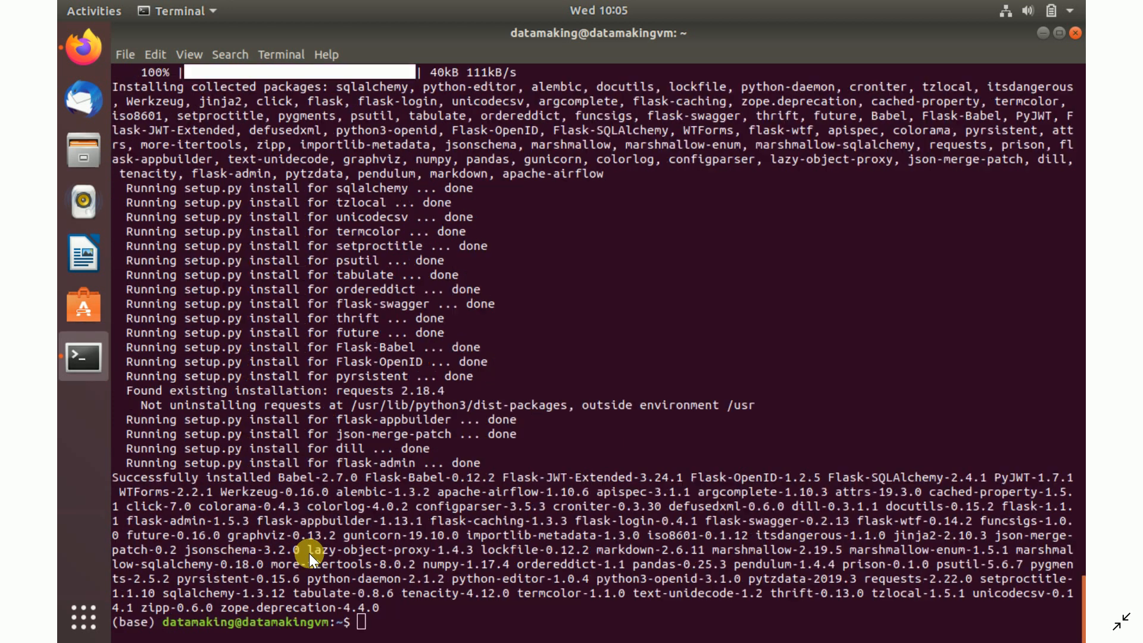
mouse_move(222, 567)
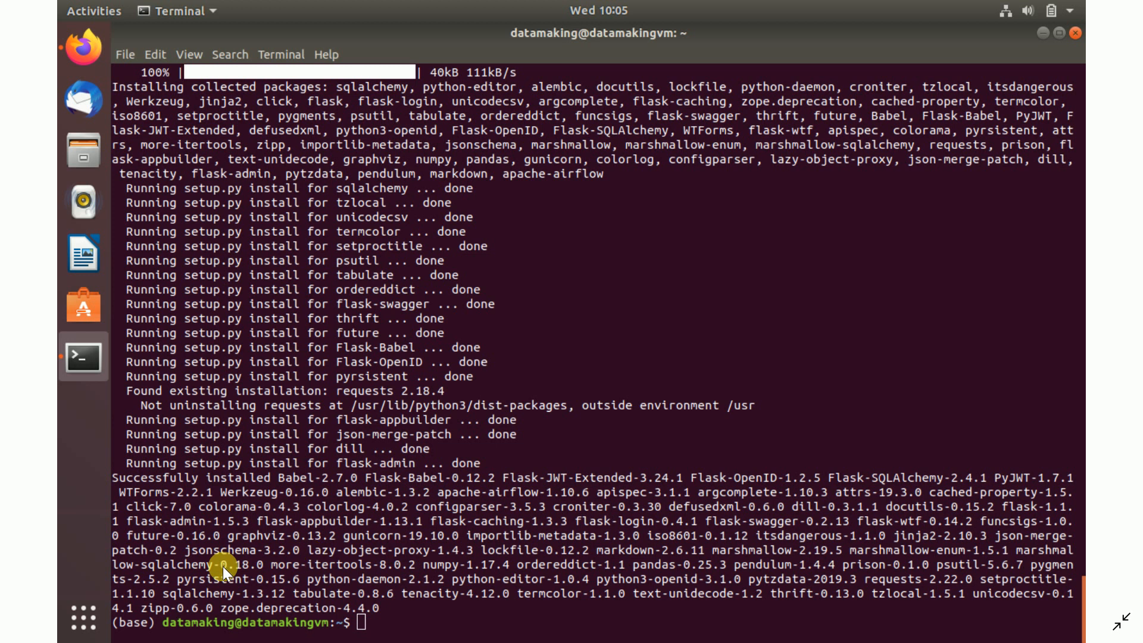
mouse_move(660, 505)
text(airflow initdb)
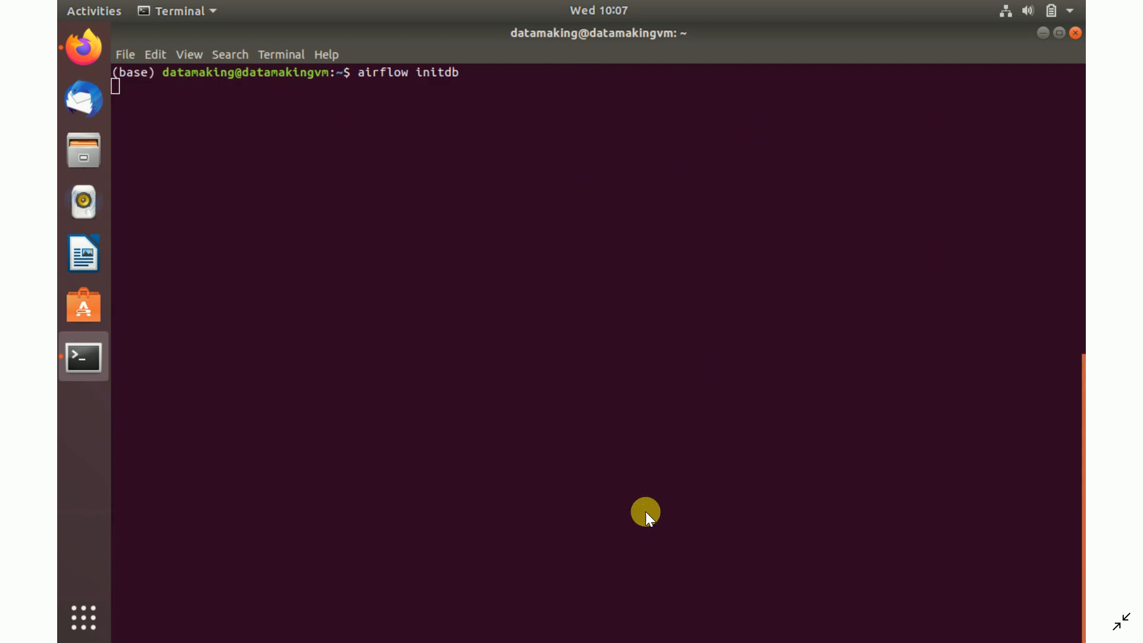
Step: Run airflow initdb through all migrations, then ready the airflow webserver -p 8080 command
key(Return)
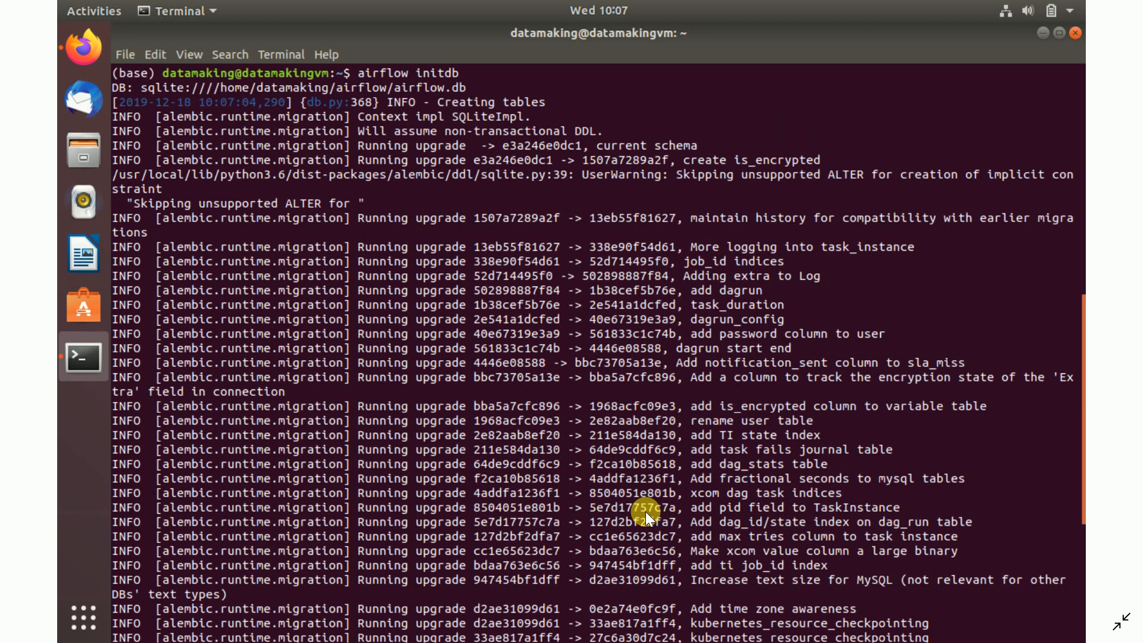
mouse_move(145, 102)
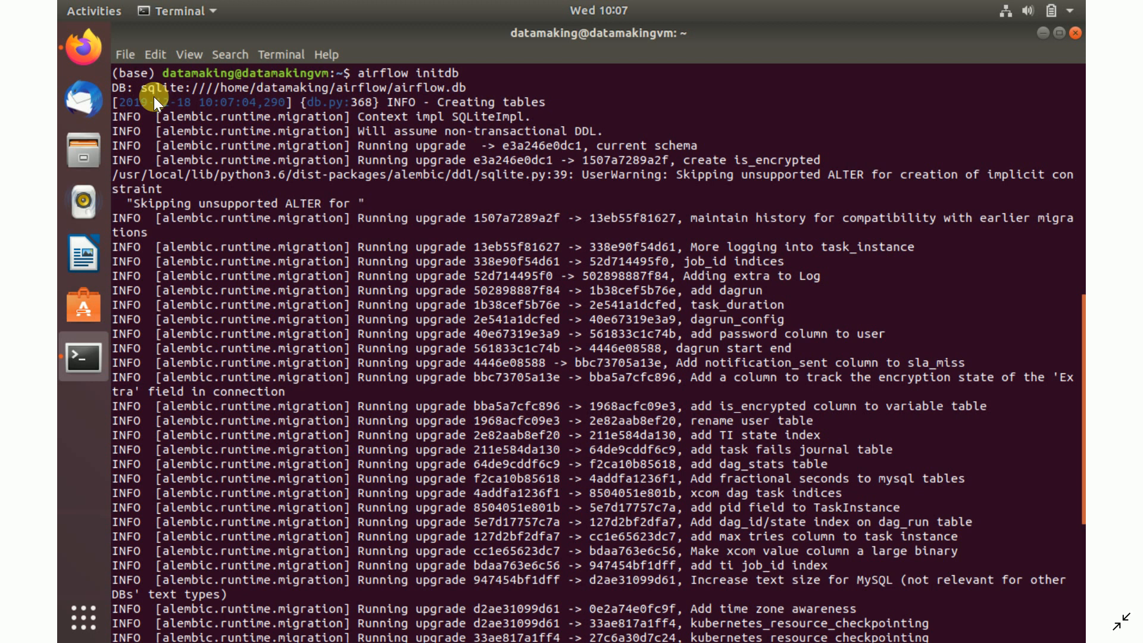
mouse_move(230, 102)
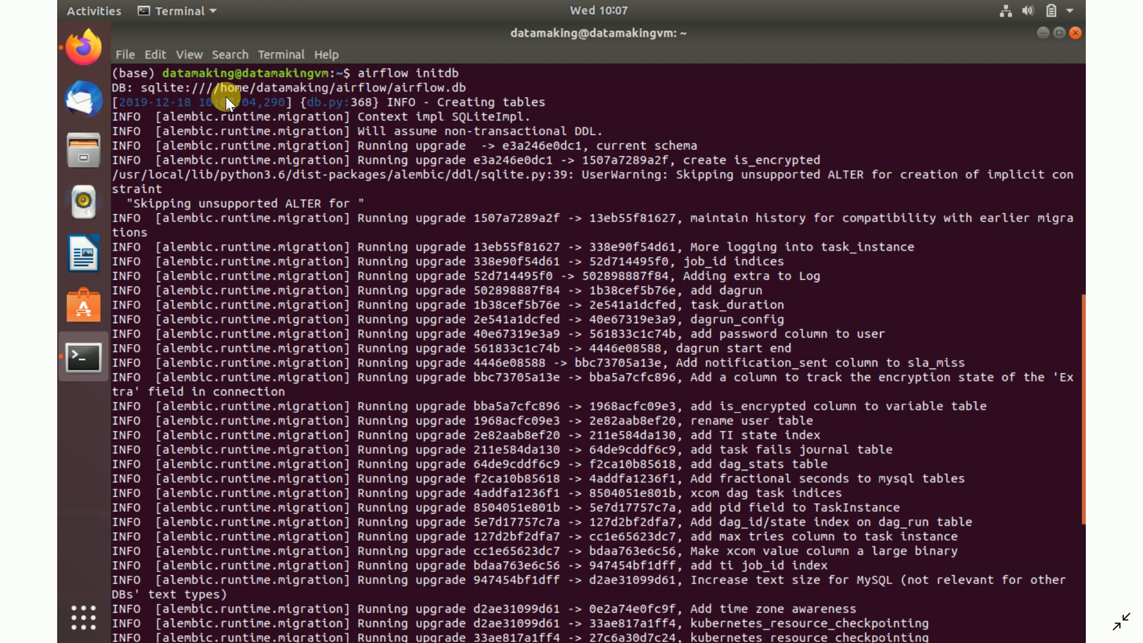
mouse_move(507, 110)
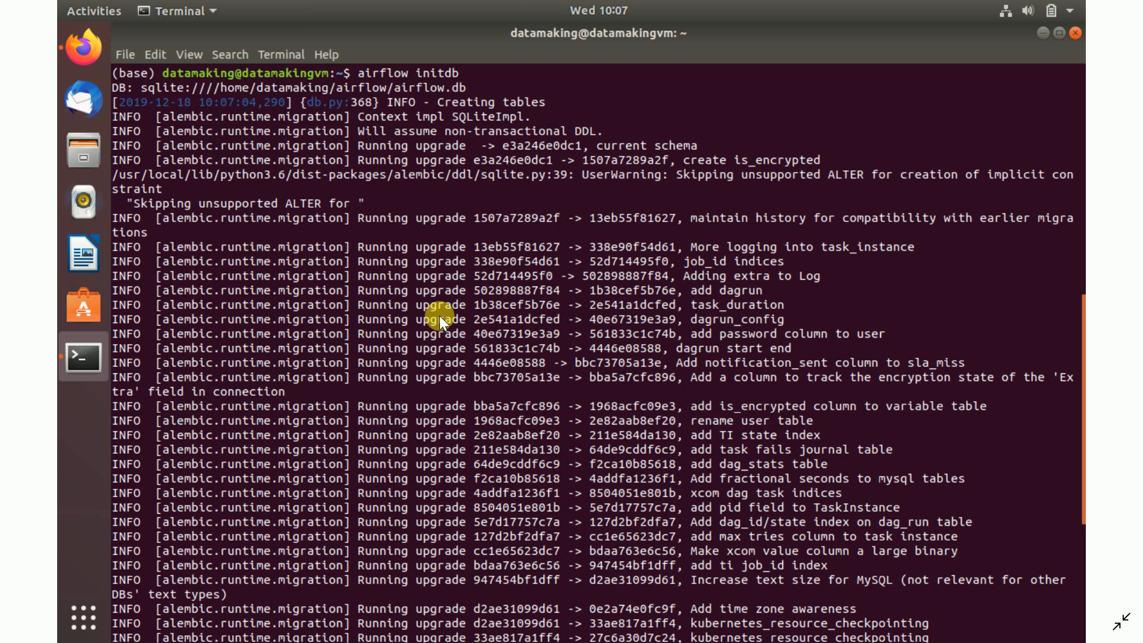
scroll(down, 3)
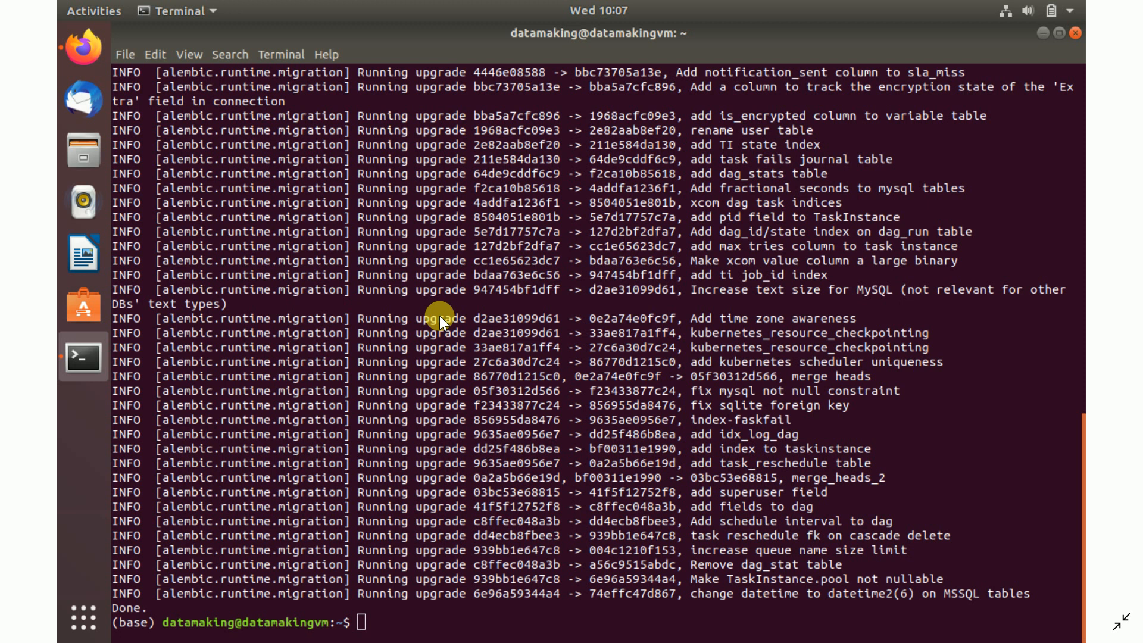
text(airflow webserver -p 8080)
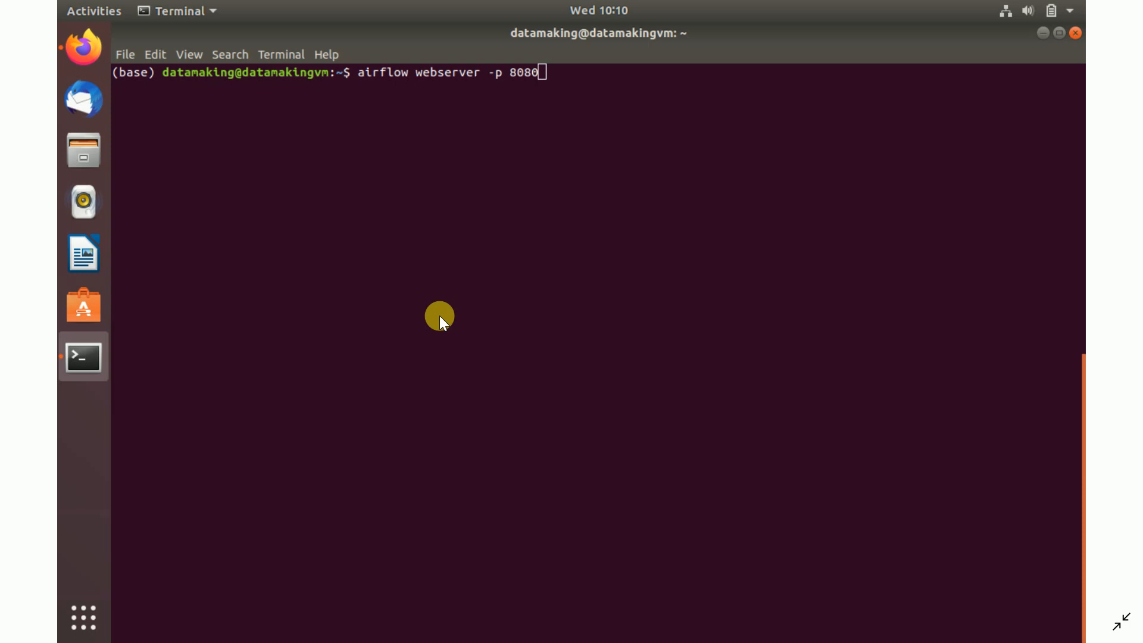
key(Return)
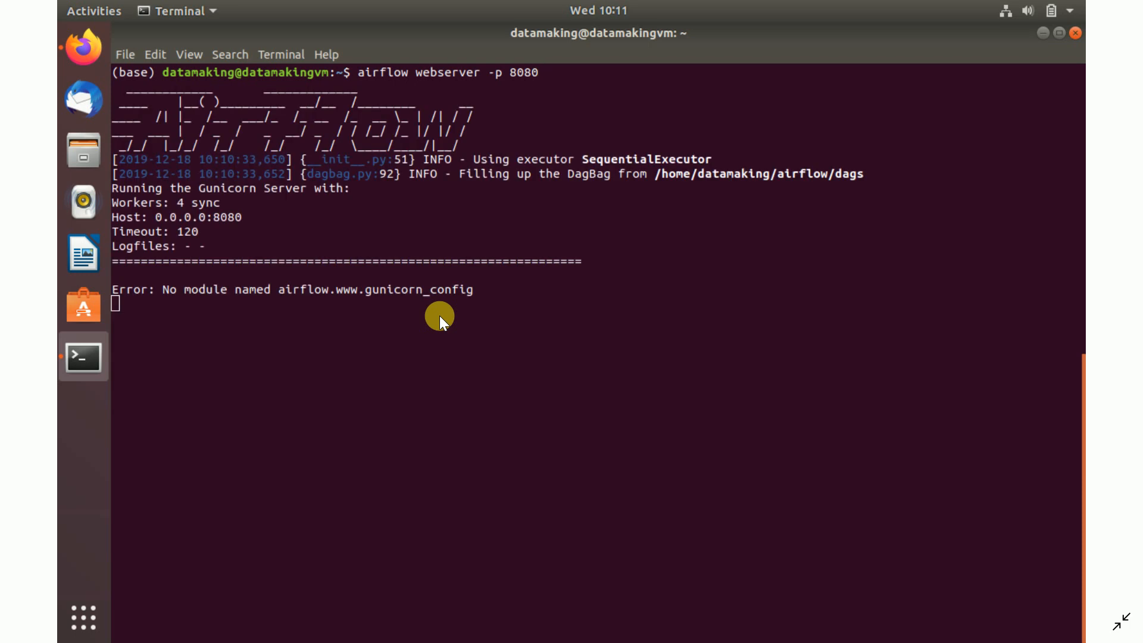
mouse_move(308, 322)
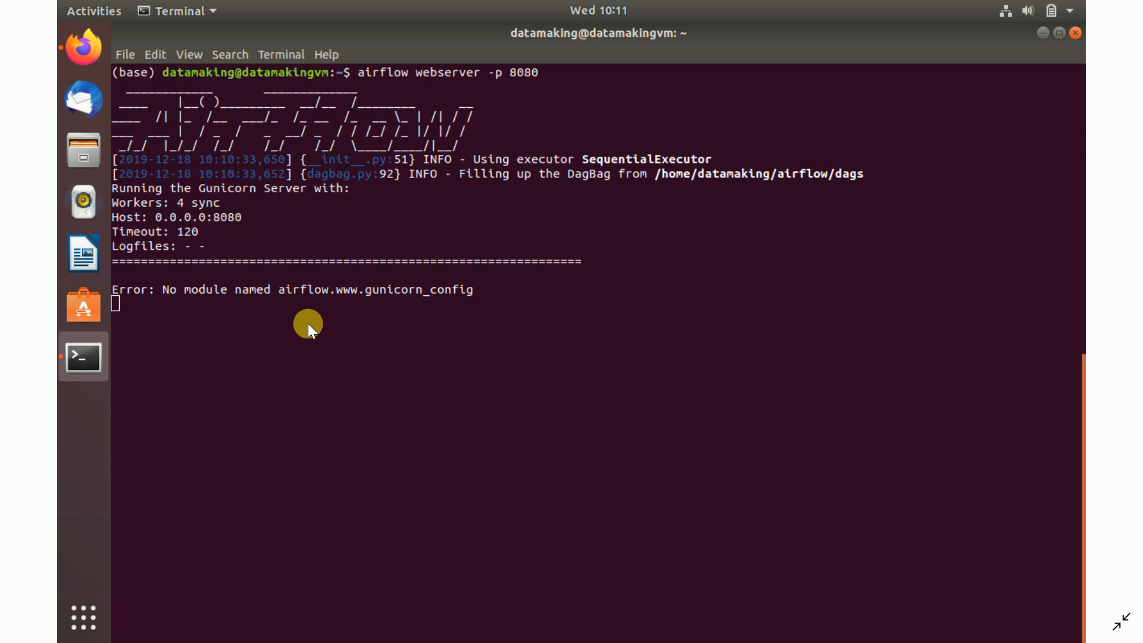
mouse_move(373, 314)
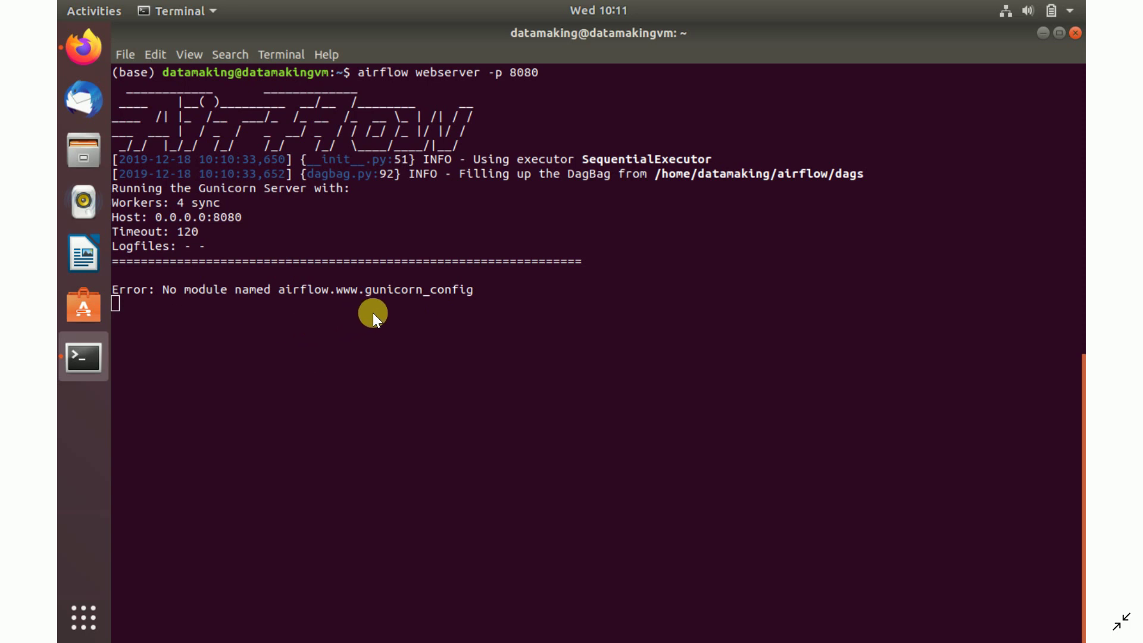
mouse_move(443, 302)
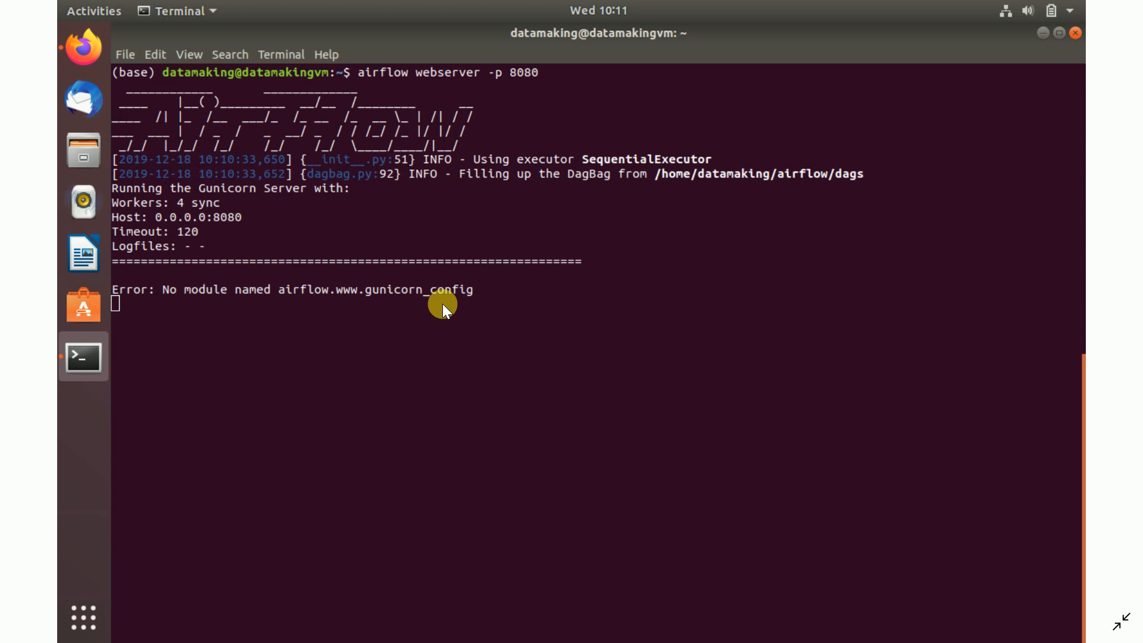
mouse_move(472, 305)
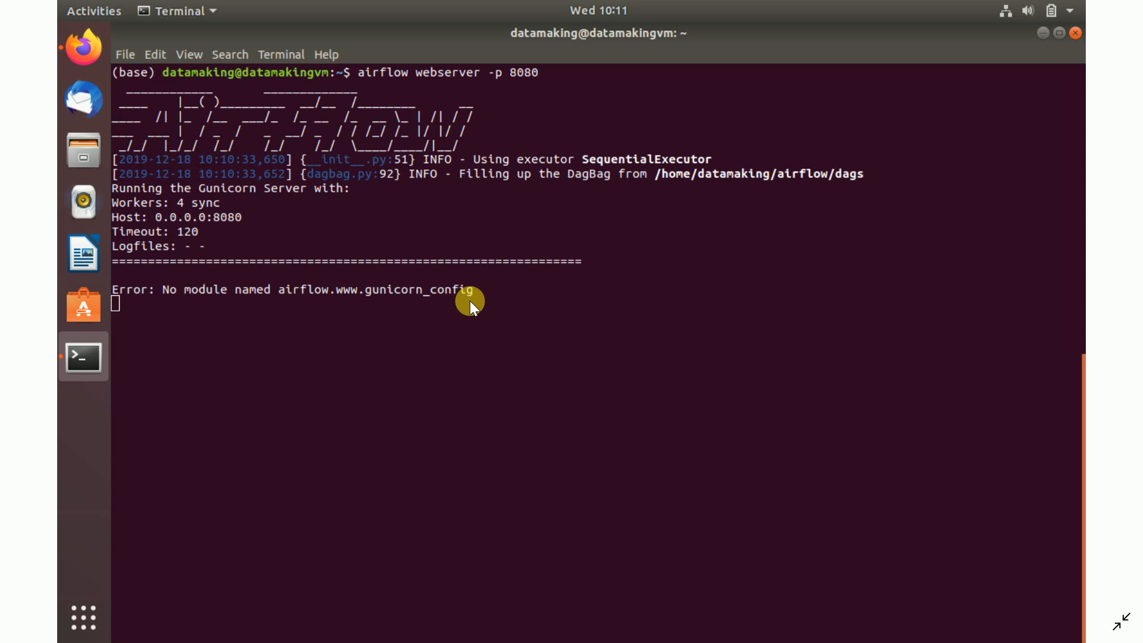
mouse_move(360, 79)
text(sudo airflow webserver -p 8080)
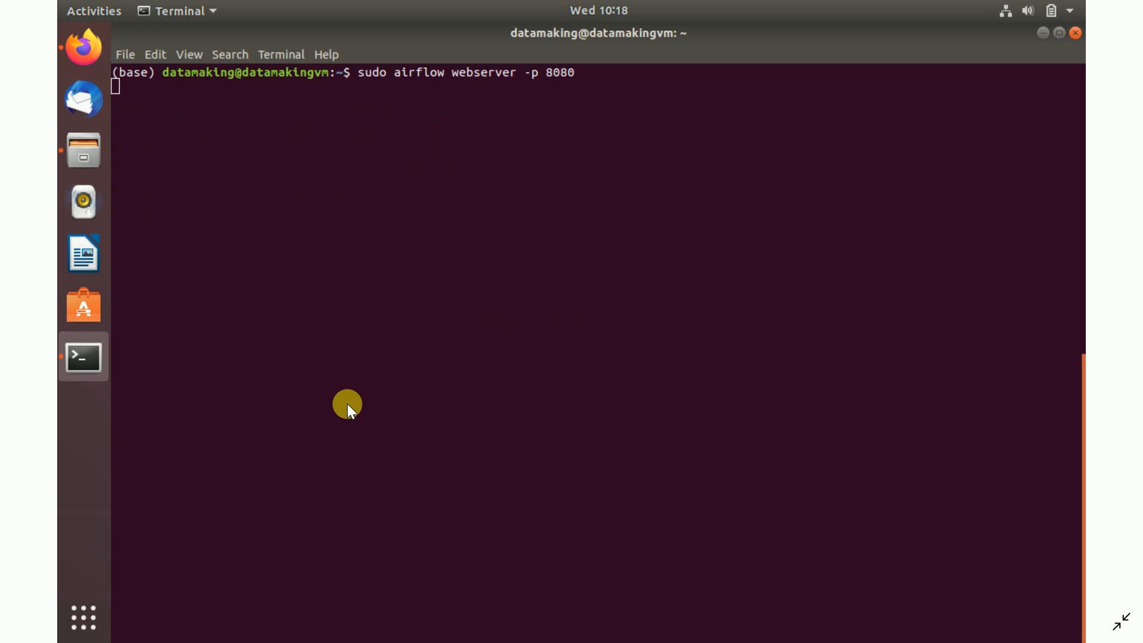
mouse_move(364, 163)
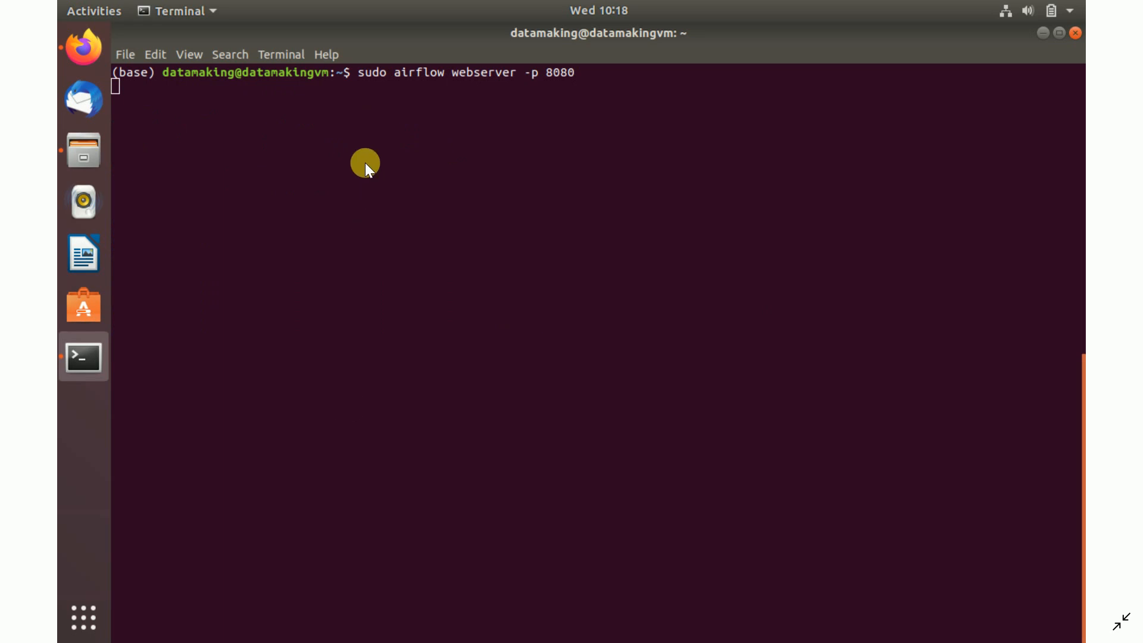
mouse_move(528, 86)
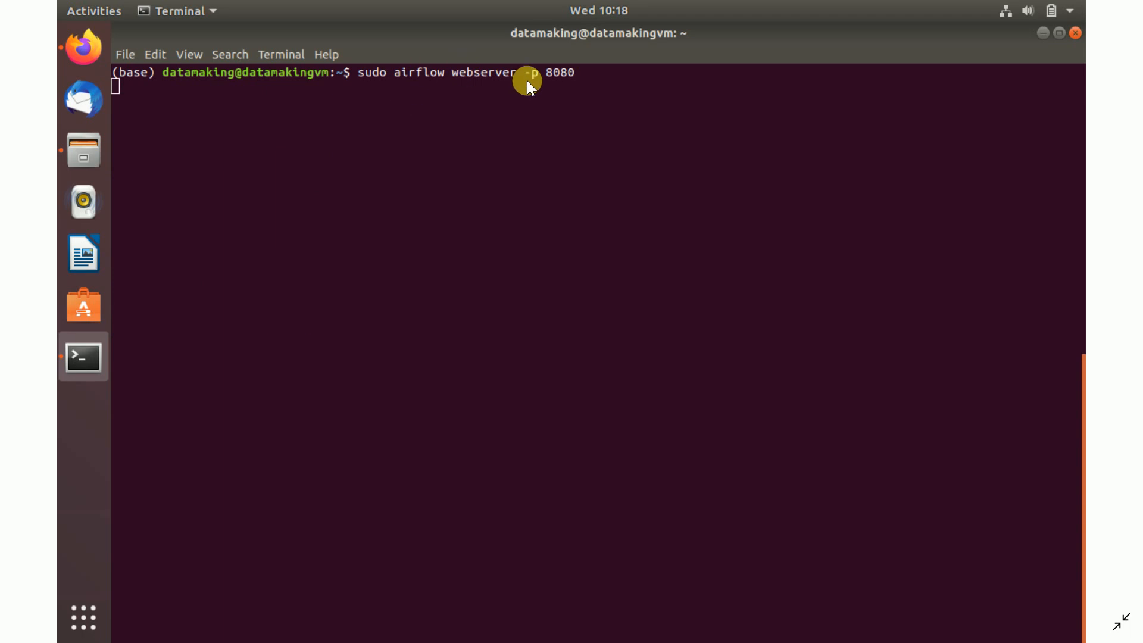
Step: Rerun the webserver as sudo airflow webserver -p 8080 so gunicorn boots four workers
key(Return)
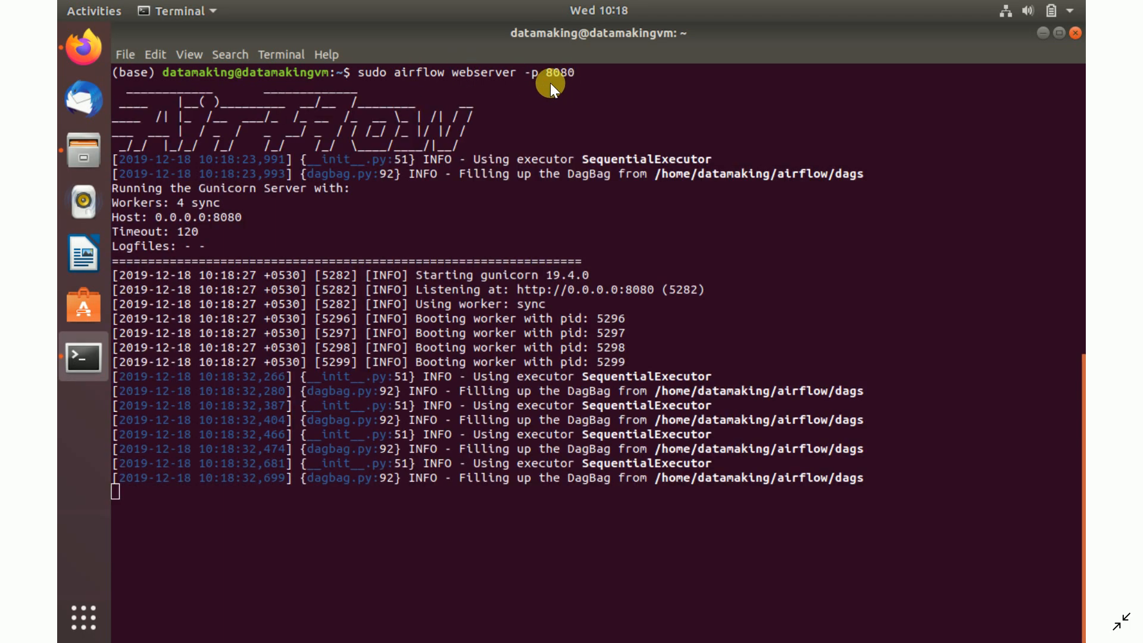
mouse_move(599, 87)
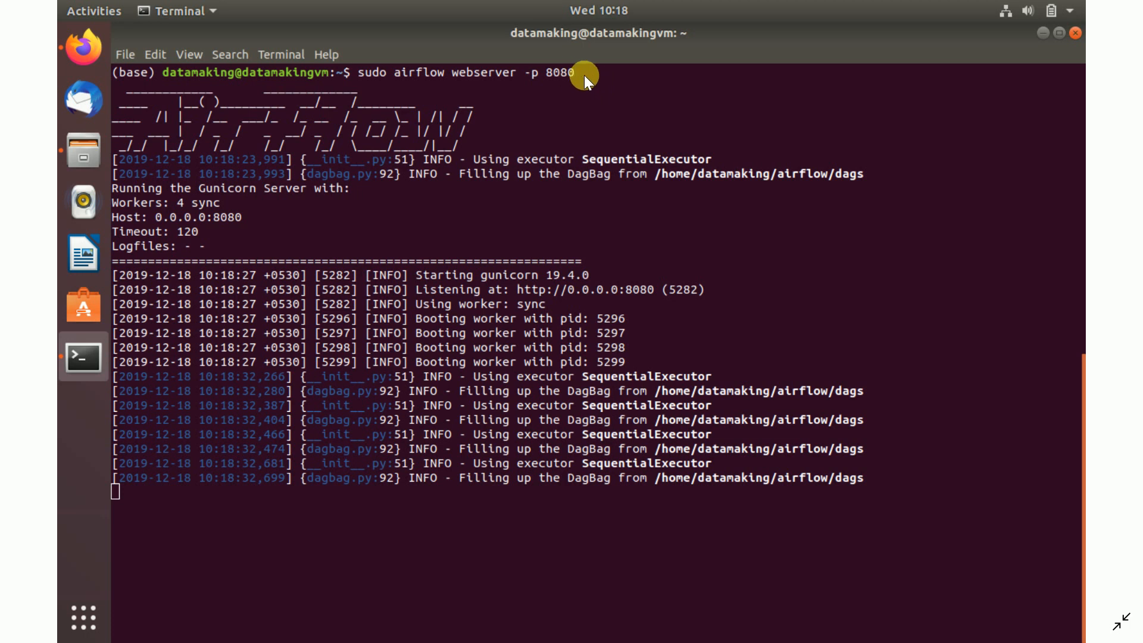
mouse_move(597, 79)
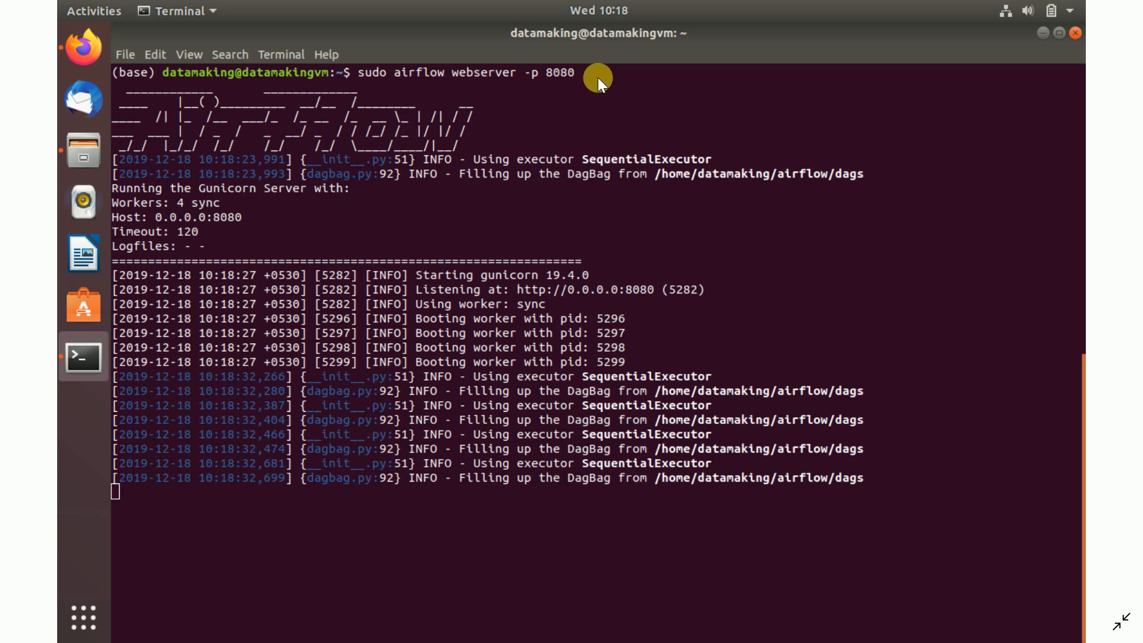
mouse_move(609, 100)
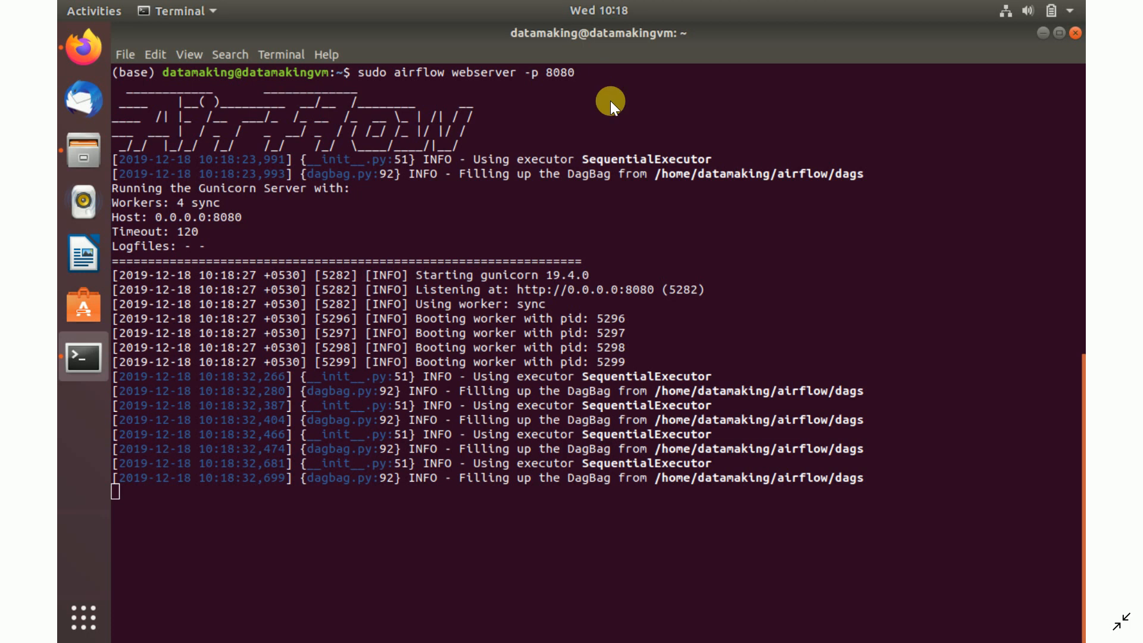
mouse_move(373, 269)
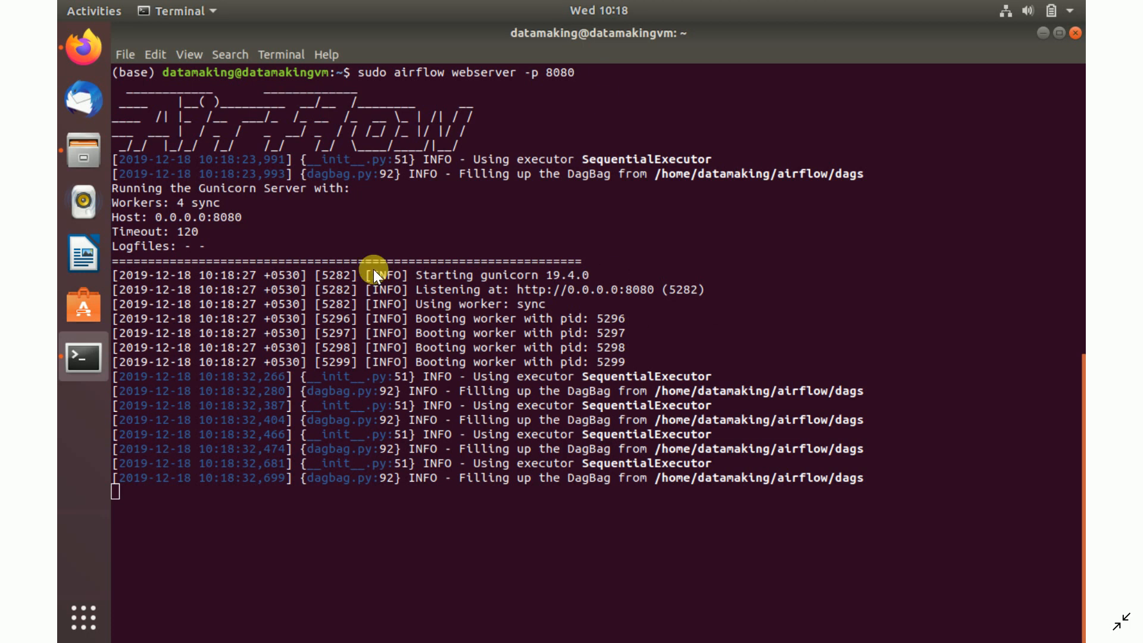
mouse_move(371, 288)
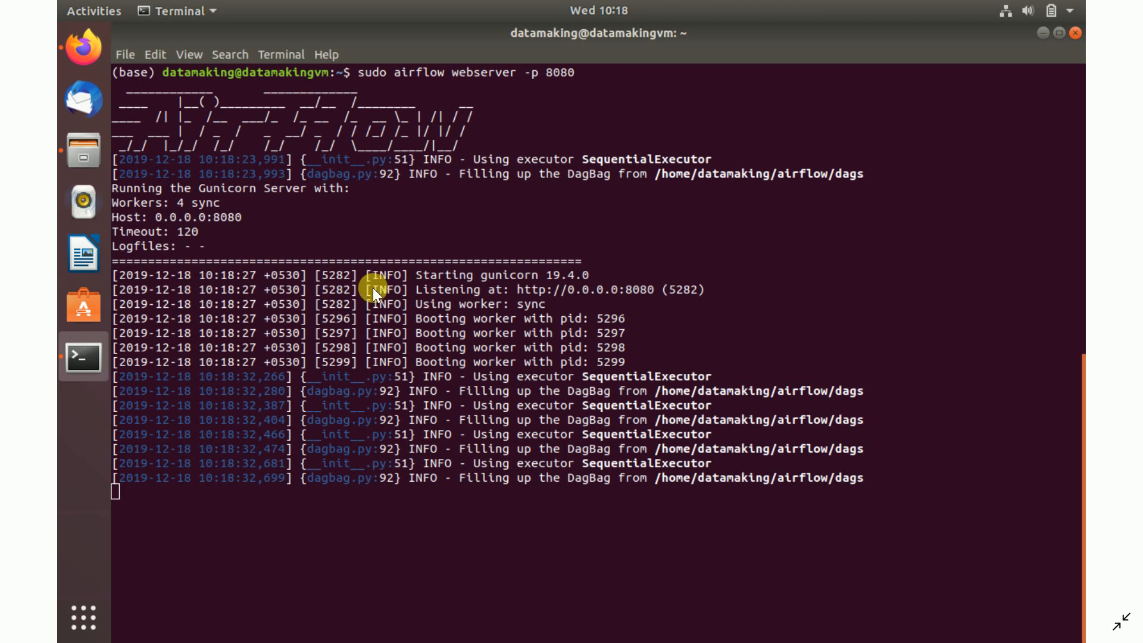
mouse_move(460, 198)
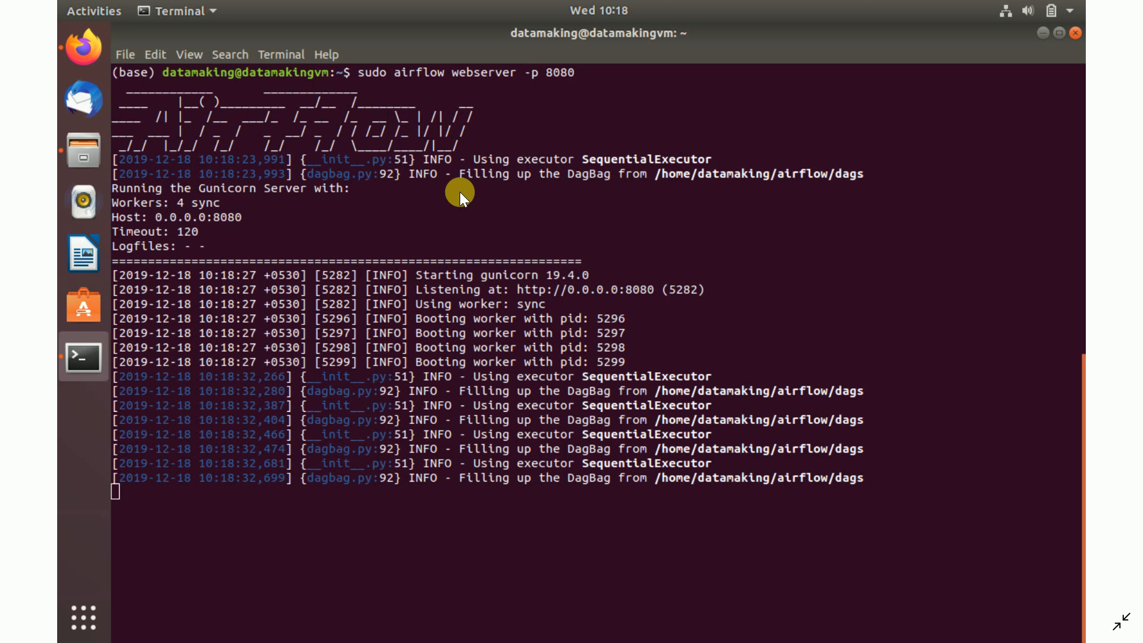
mouse_move(338, 505)
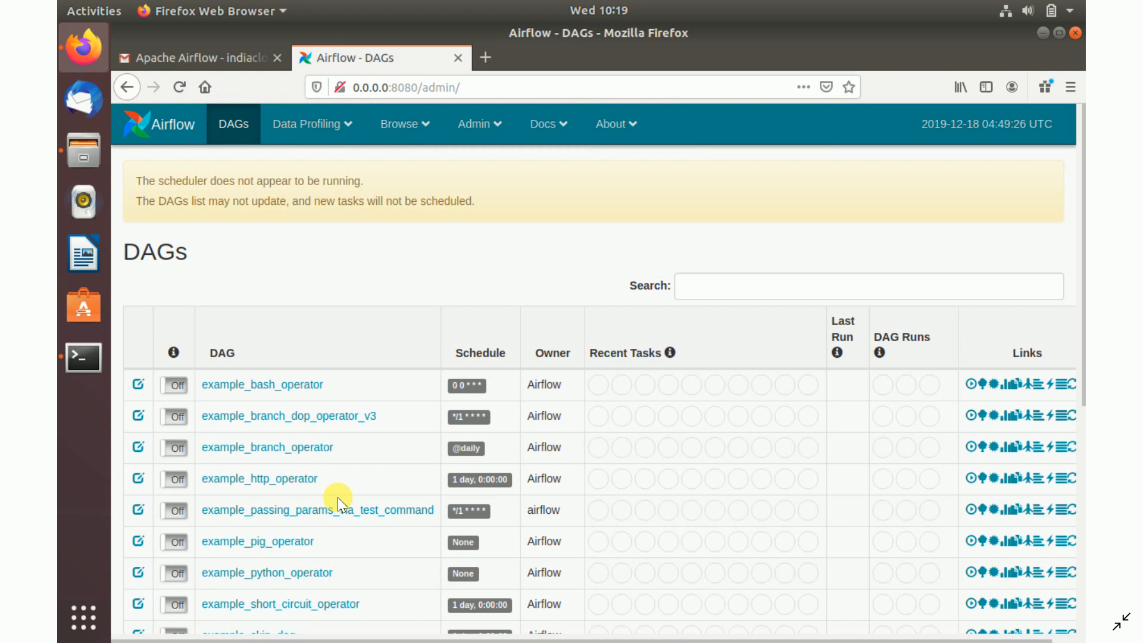
mouse_move(473, 241)
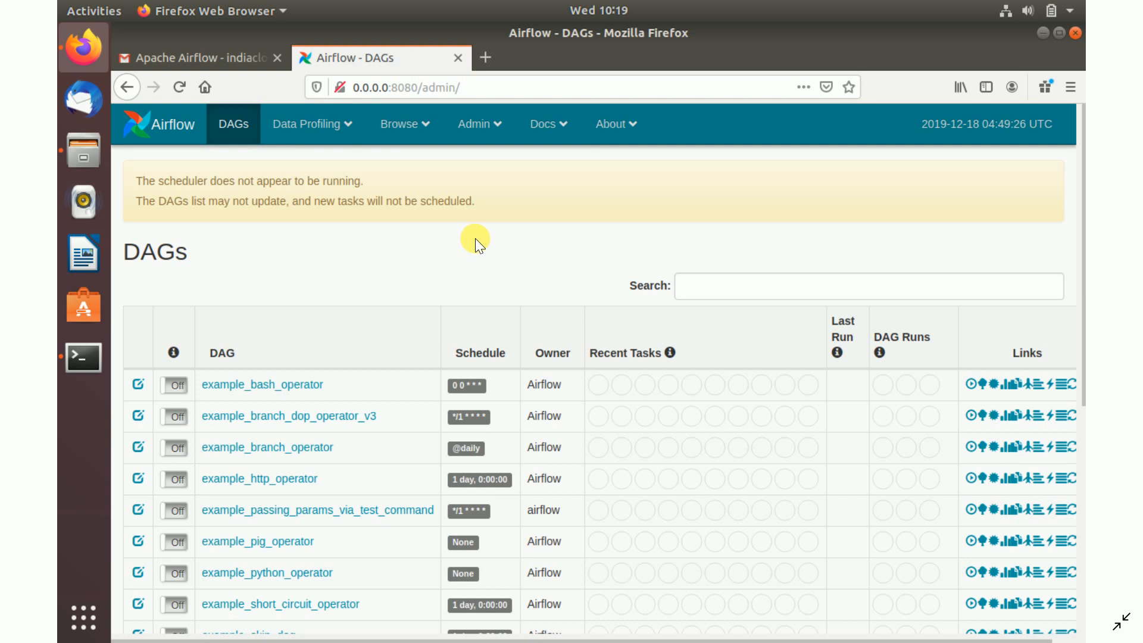
mouse_move(538, 222)
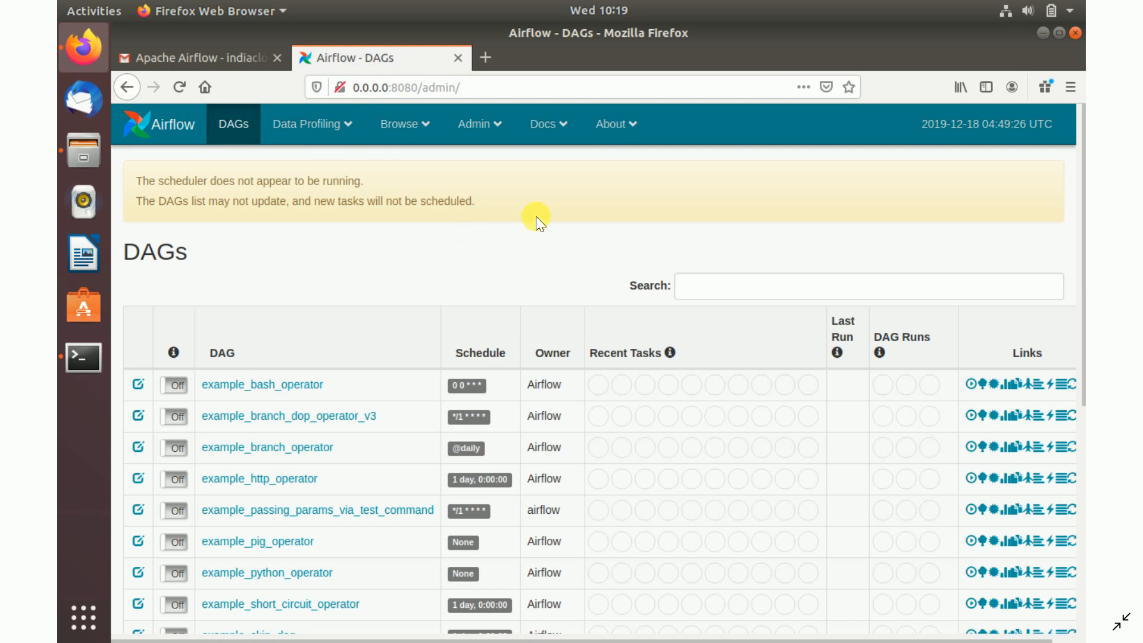
mouse_move(284, 341)
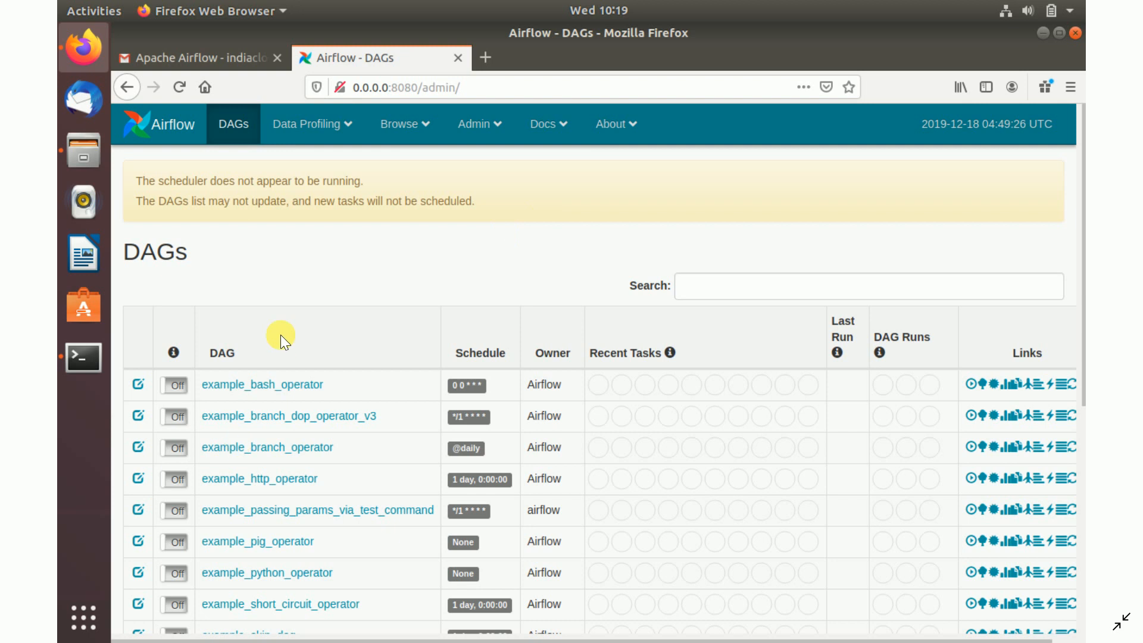
mouse_move(118, 405)
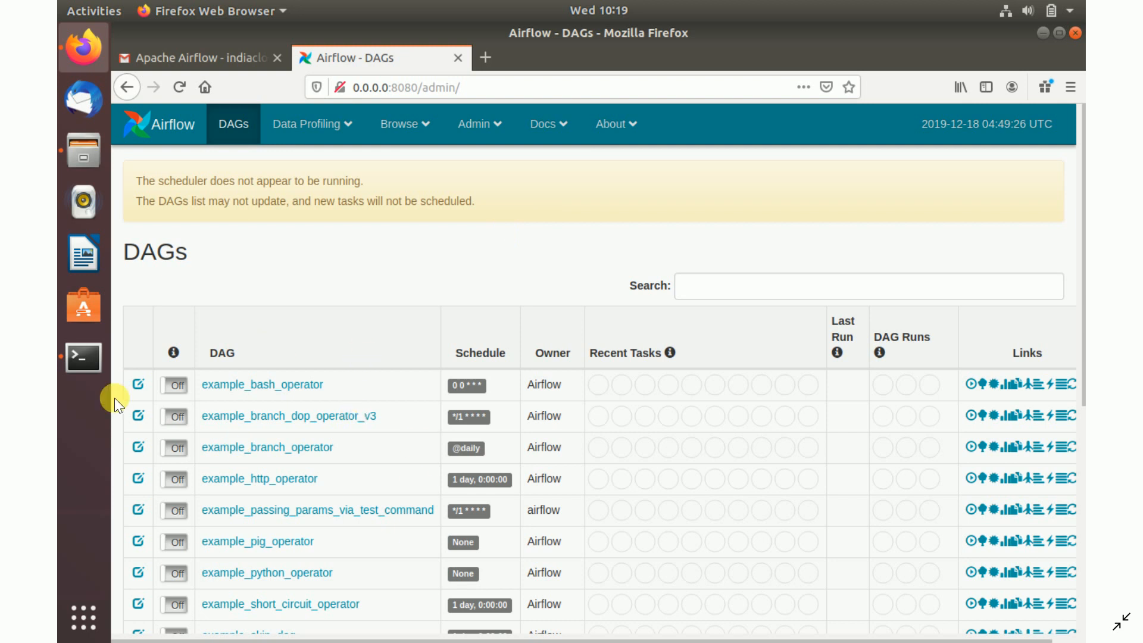
mouse_move(407, 412)
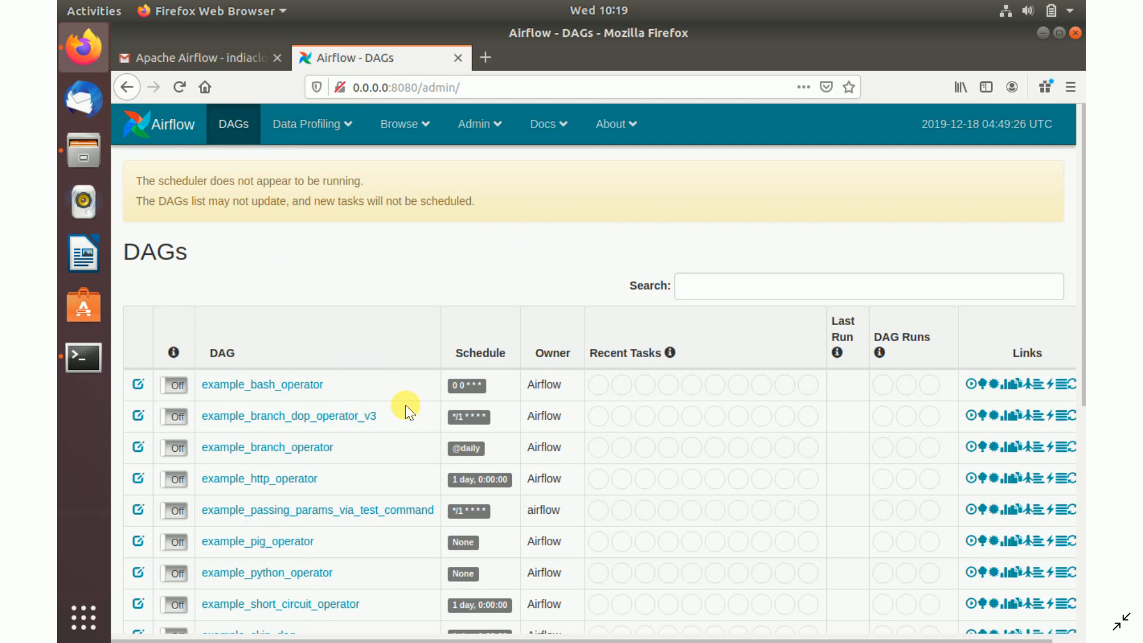
mouse_move(486, 302)
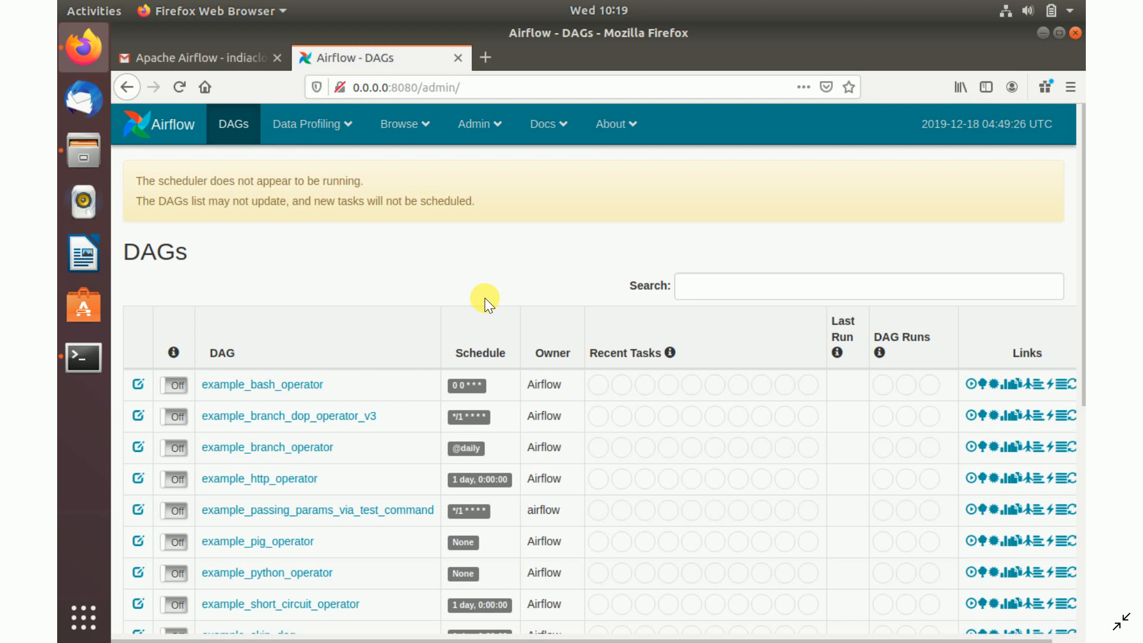
mouse_move(628, 244)
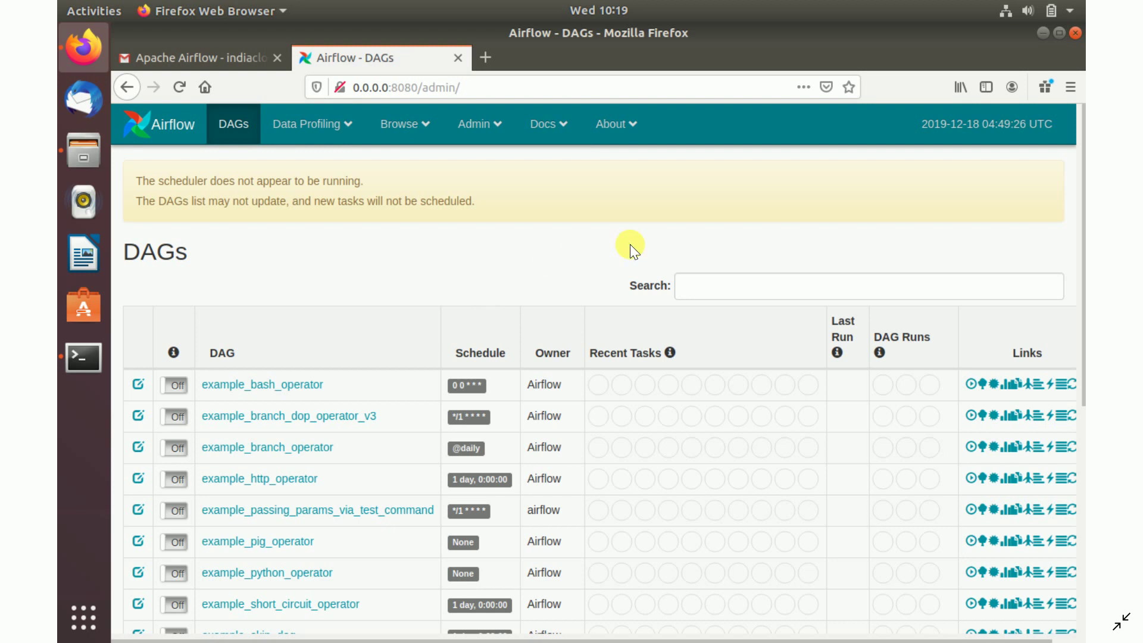
Step: Return to the terminal window from the DAGs page that warns the scheduler isn't running
click(82, 357)
text(sudo airflow scheduler -D)
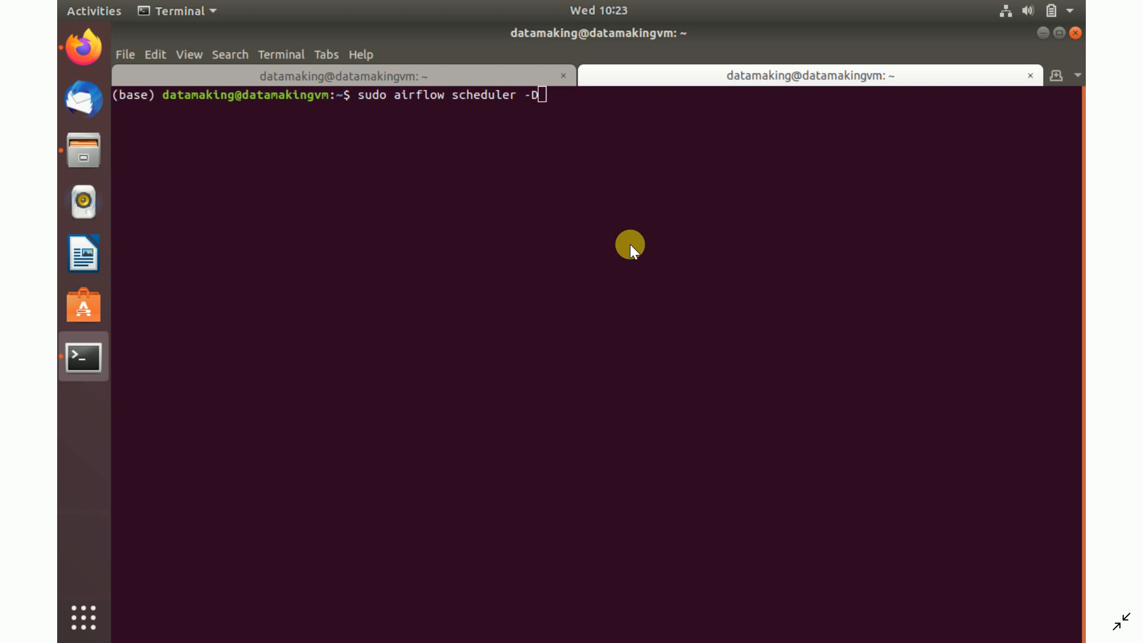
Step: Run sudo airflow scheduler -D in the second tab to start the scheduler as a daemon
key(Return)
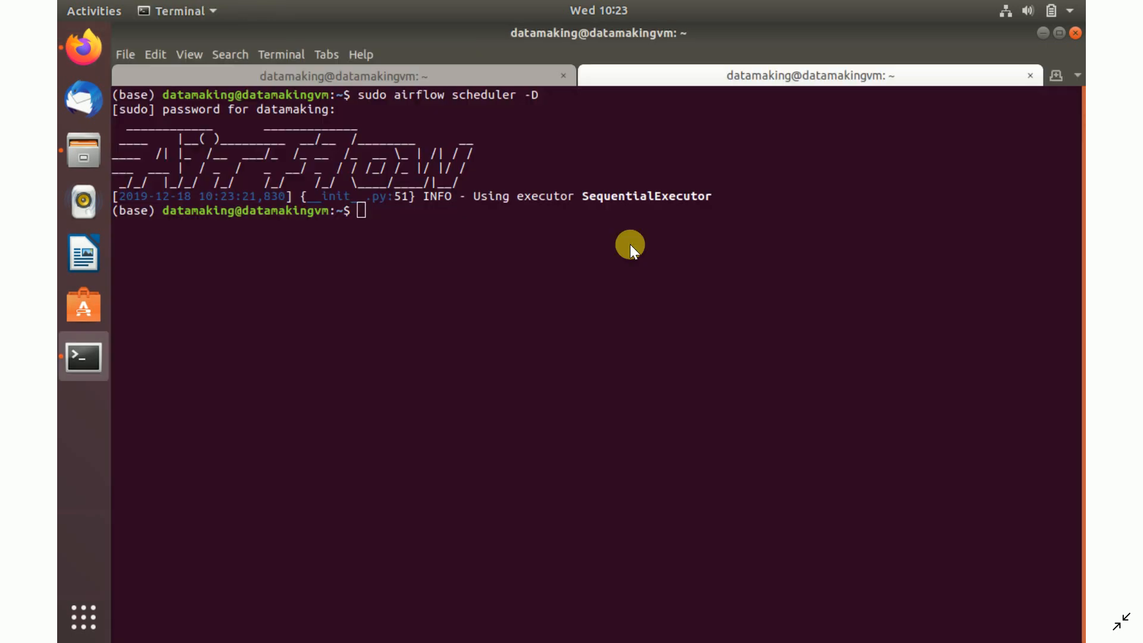
mouse_move(537, 102)
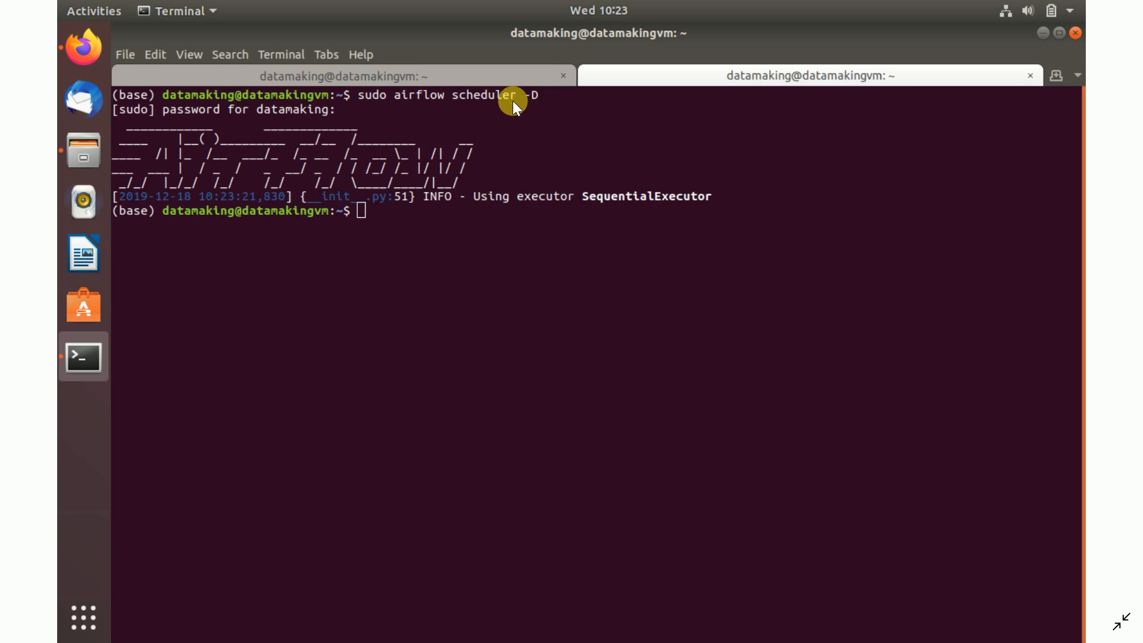
mouse_move(531, 130)
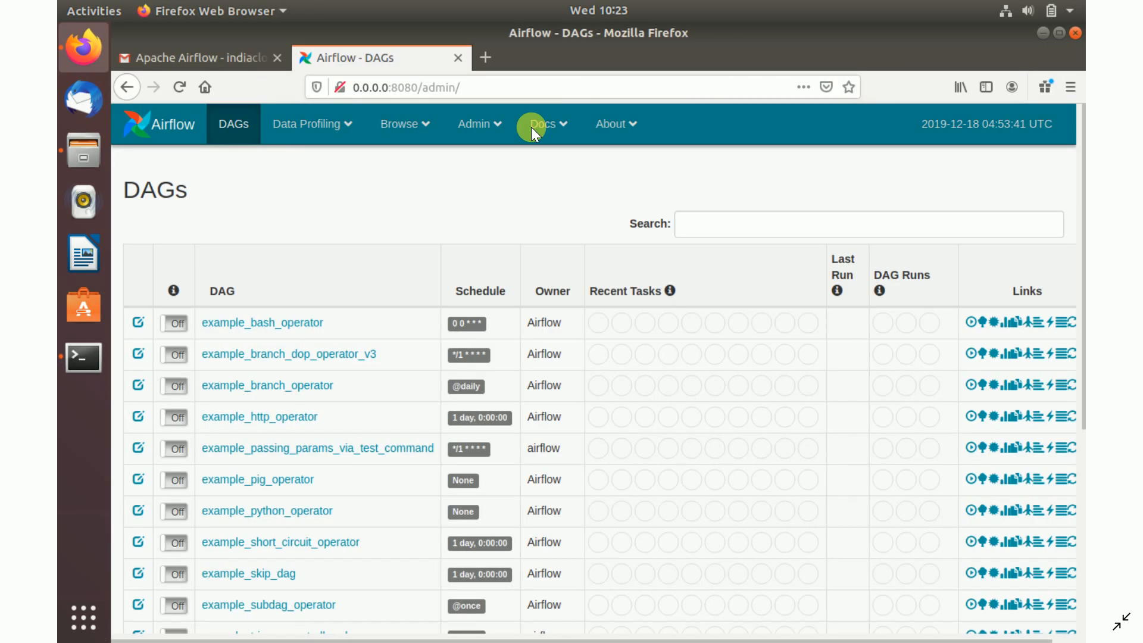
mouse_move(715, 264)
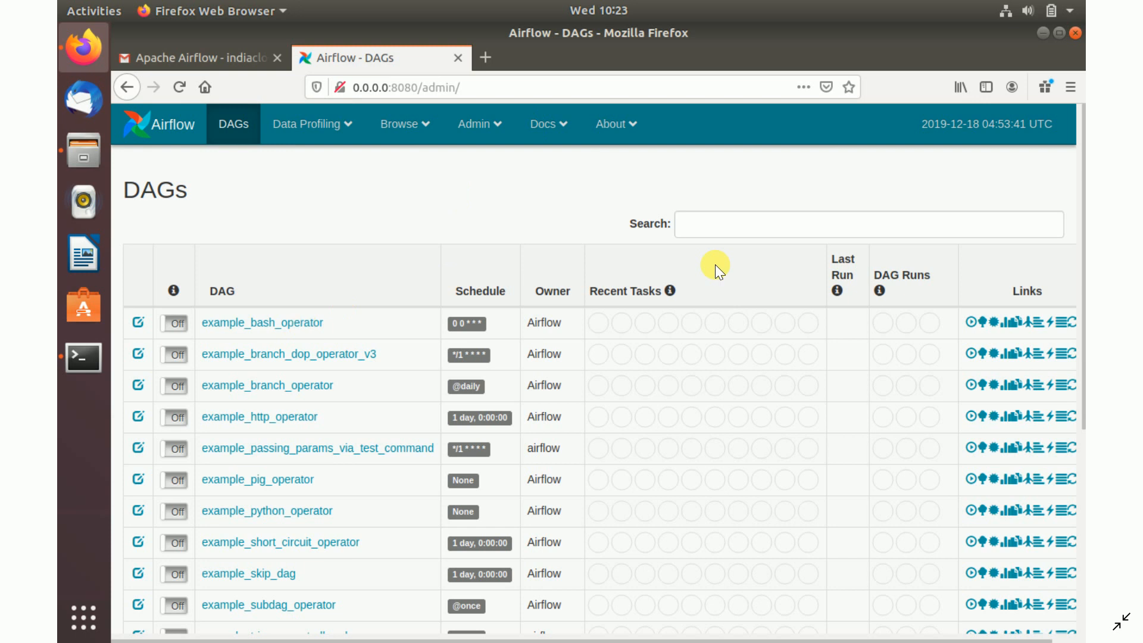
Step: Switch example_bash_operator on and trigger a run of it, confirming the dialog
click(173, 323)
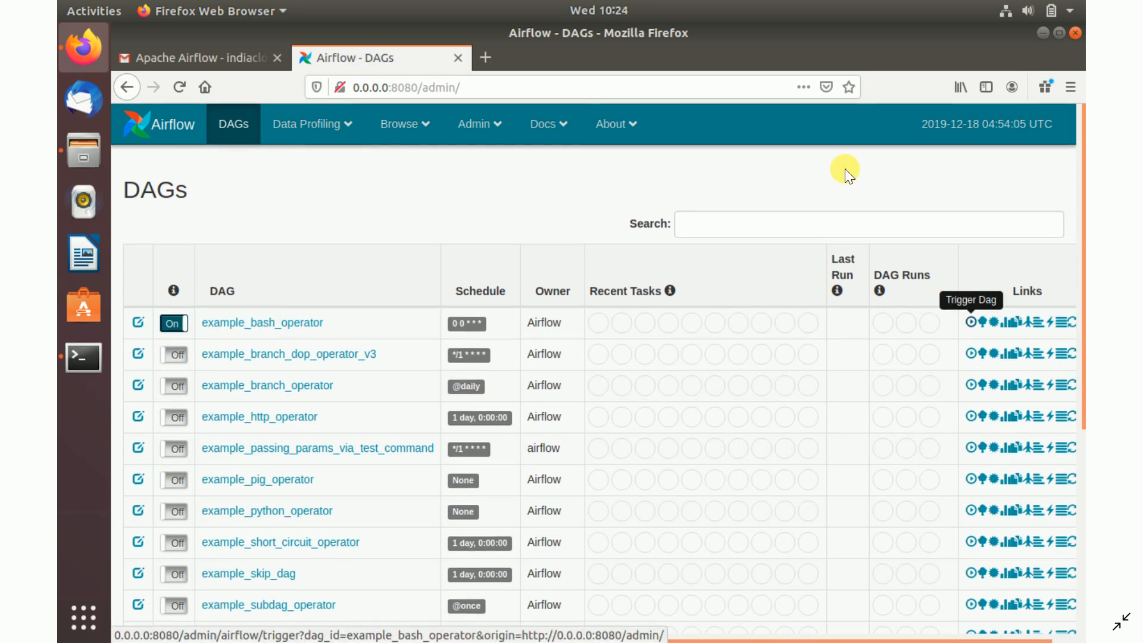
mouse_move(969, 323)
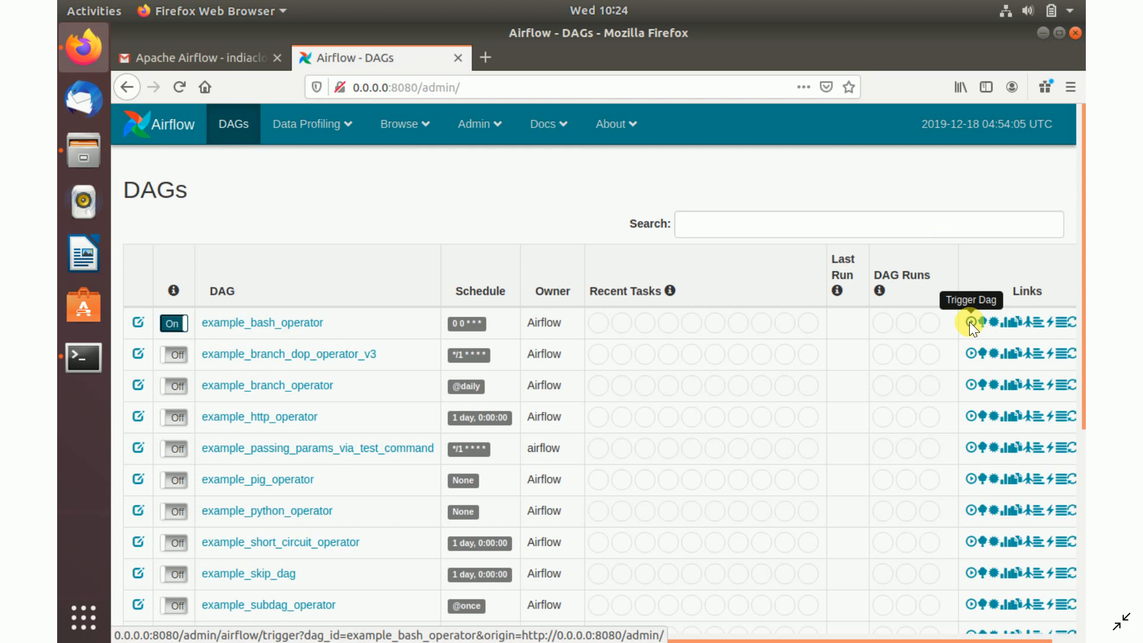
mouse_move(980, 343)
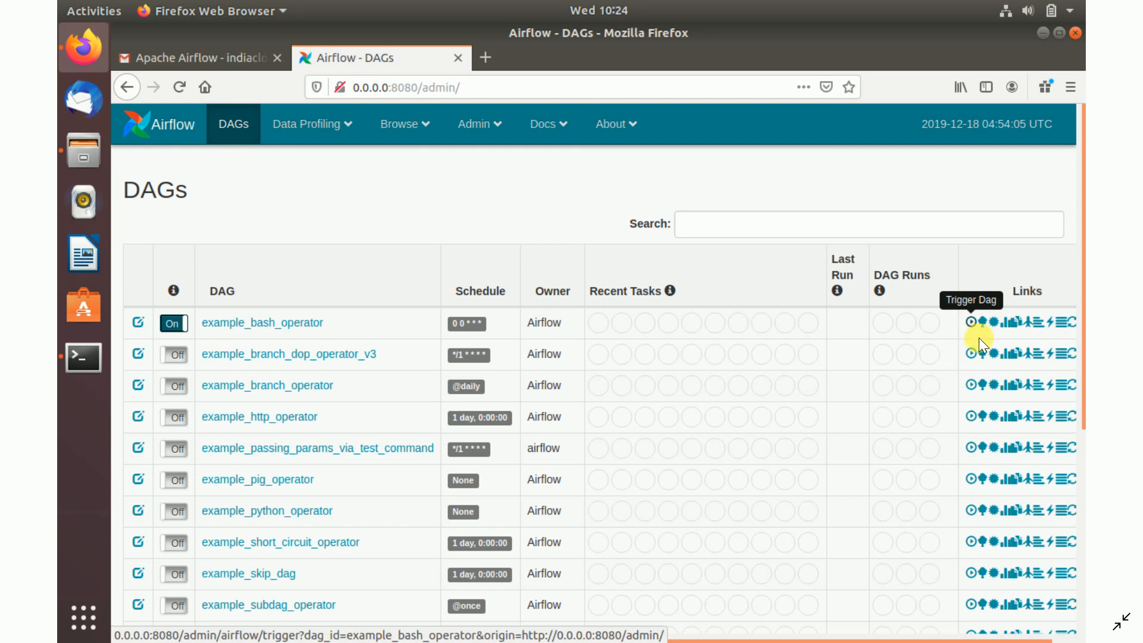
click(971, 322)
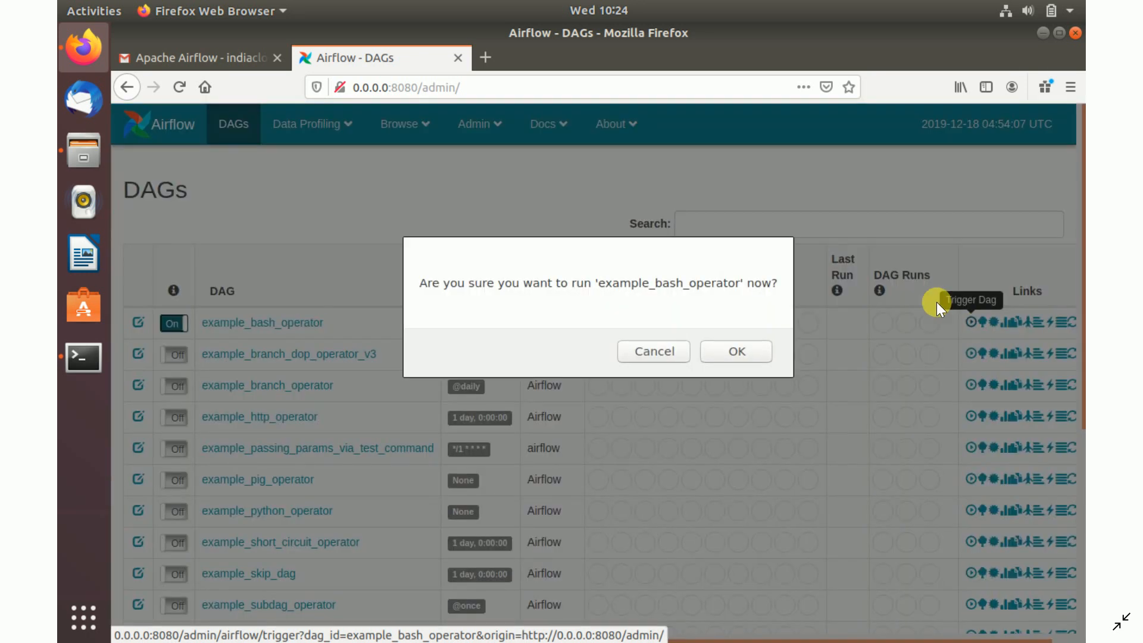
mouse_move(566, 323)
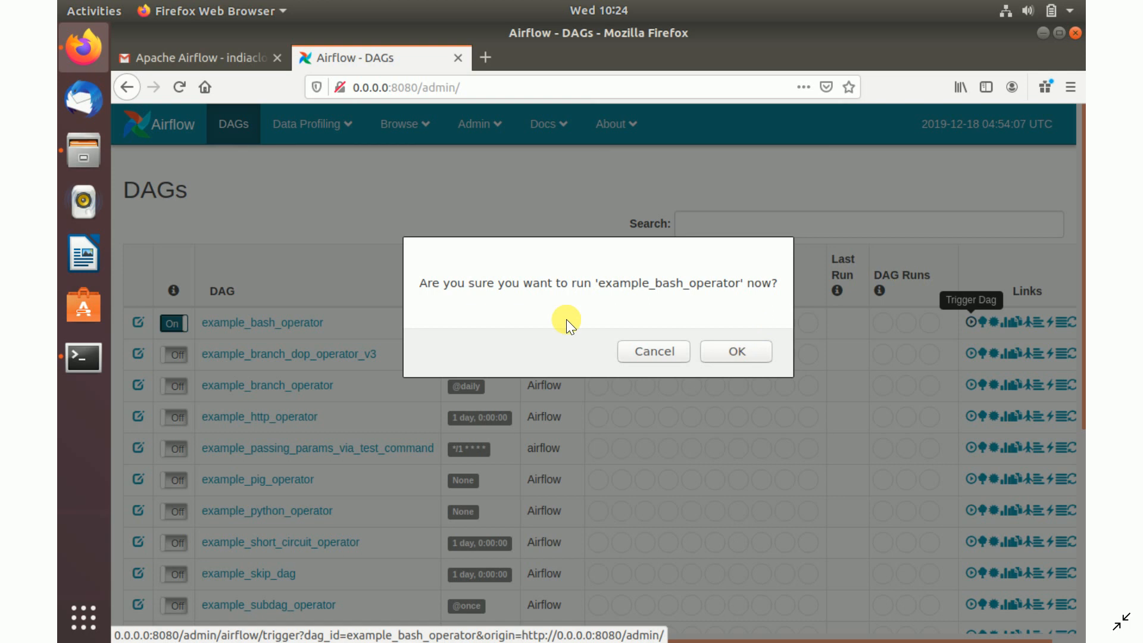
mouse_move(937, 314)
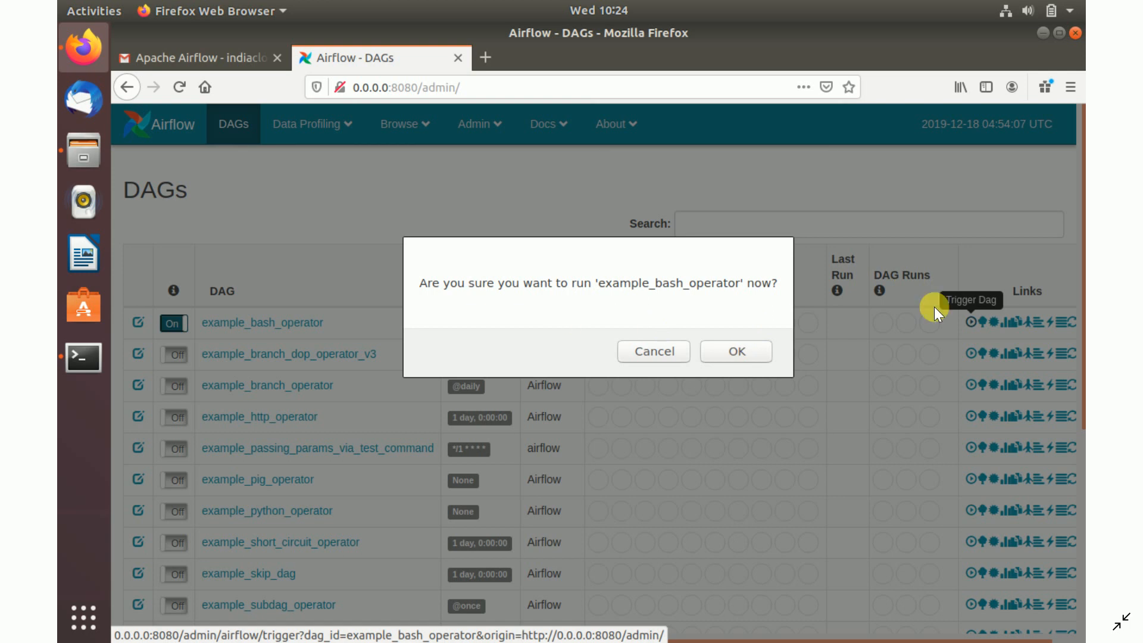
click(736, 350)
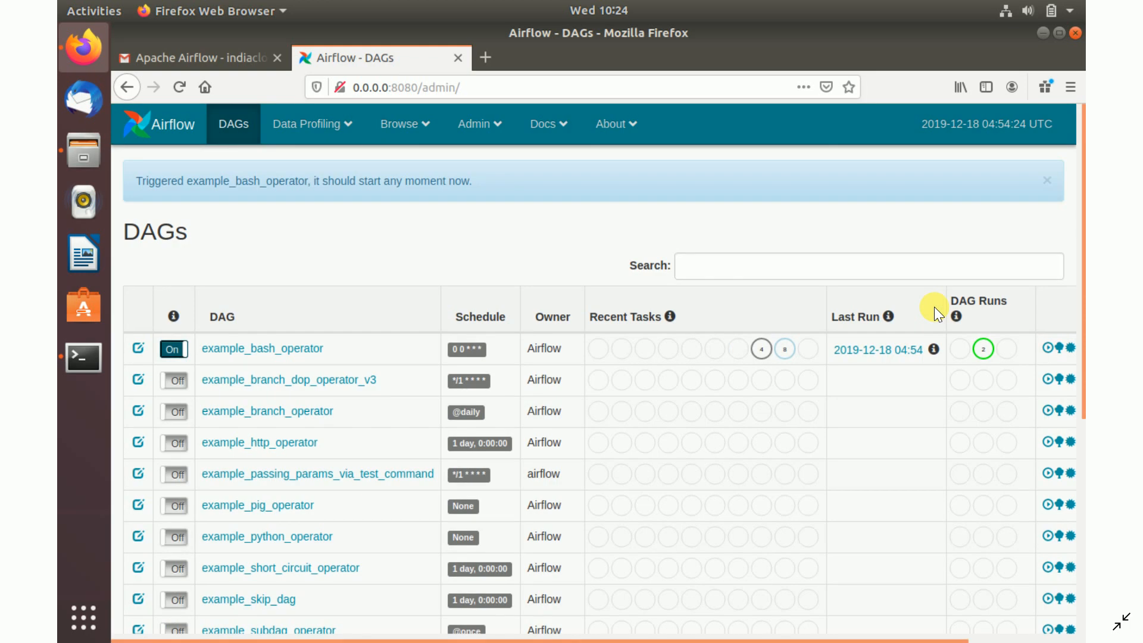
mouse_move(884, 378)
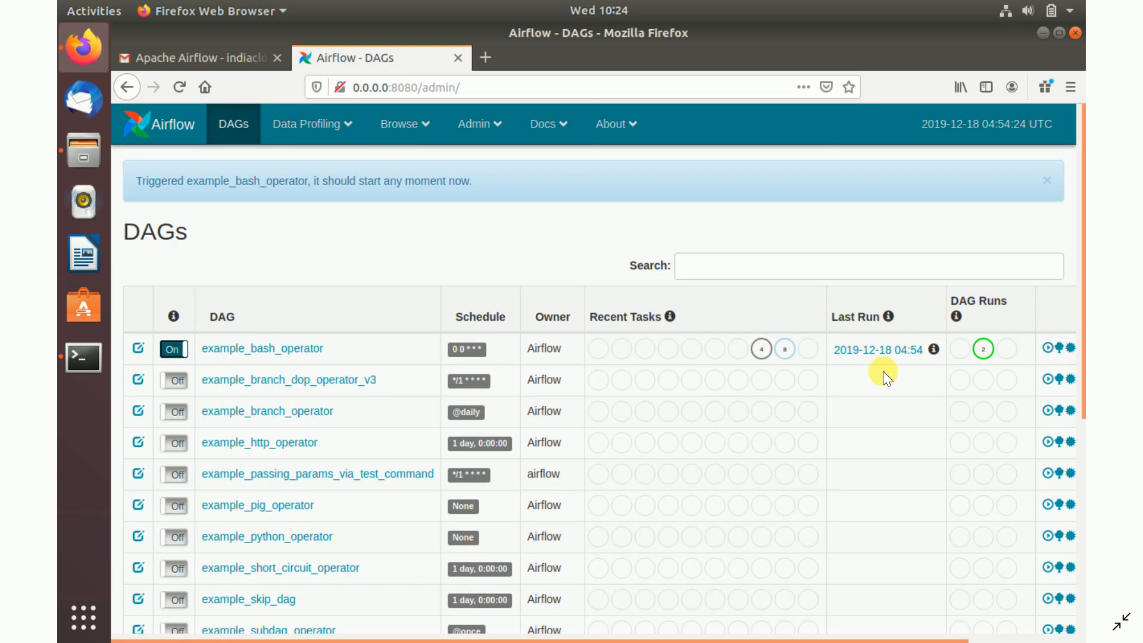
Step: Show the Airflow event Logs from the Browse menu, listing 16 example_bash_operator entries
click(405, 122)
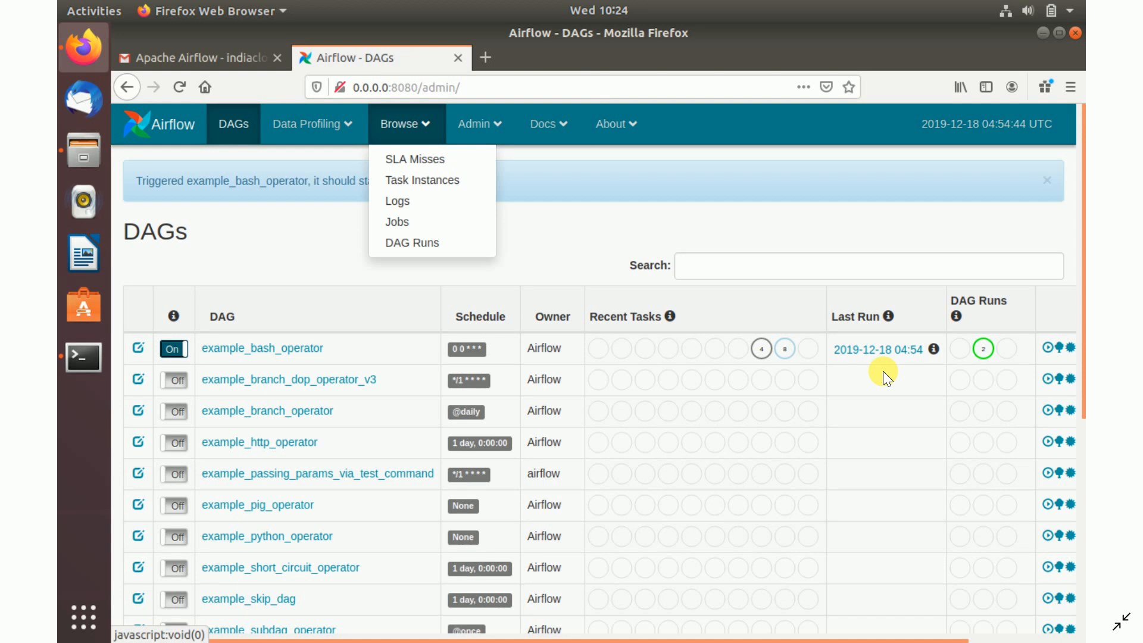
mouse_move(658, 244)
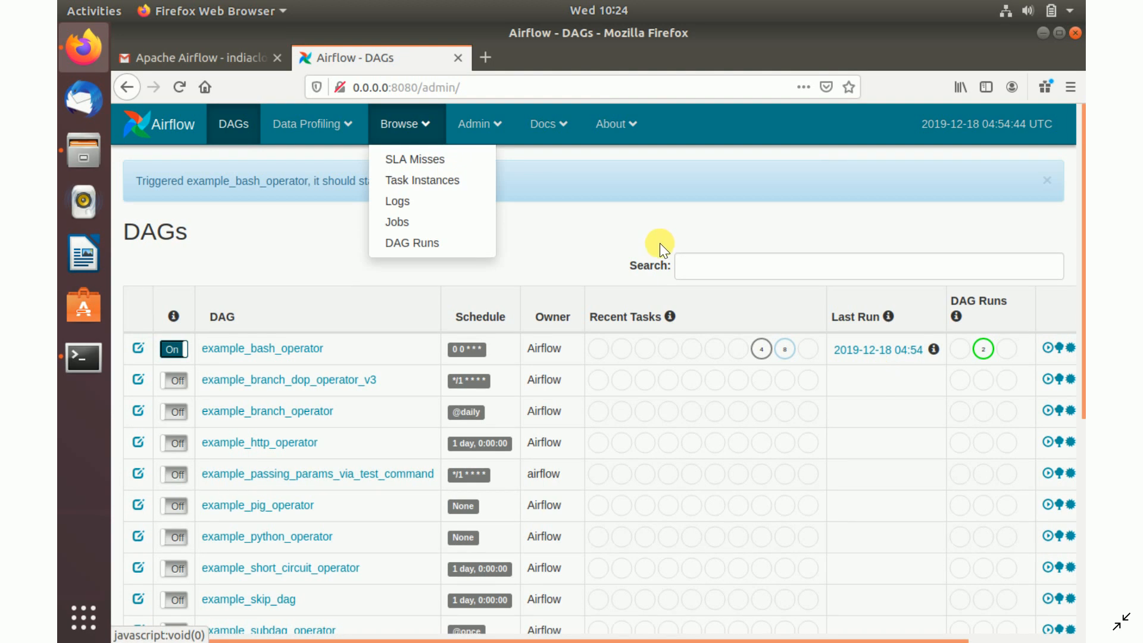
mouse_move(434, 142)
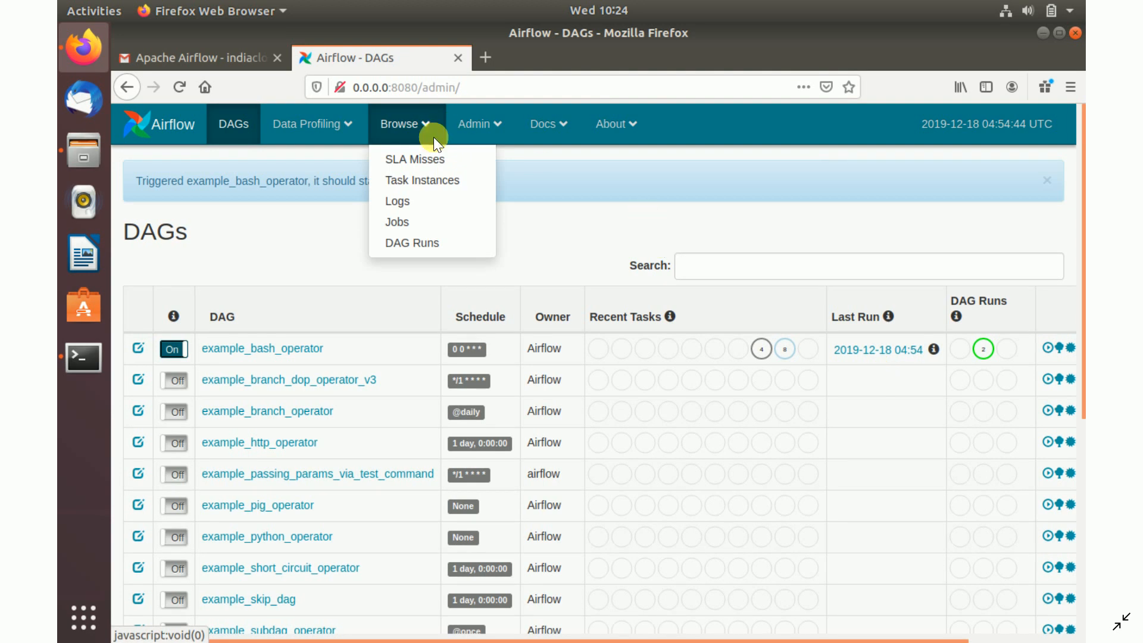
mouse_move(569, 179)
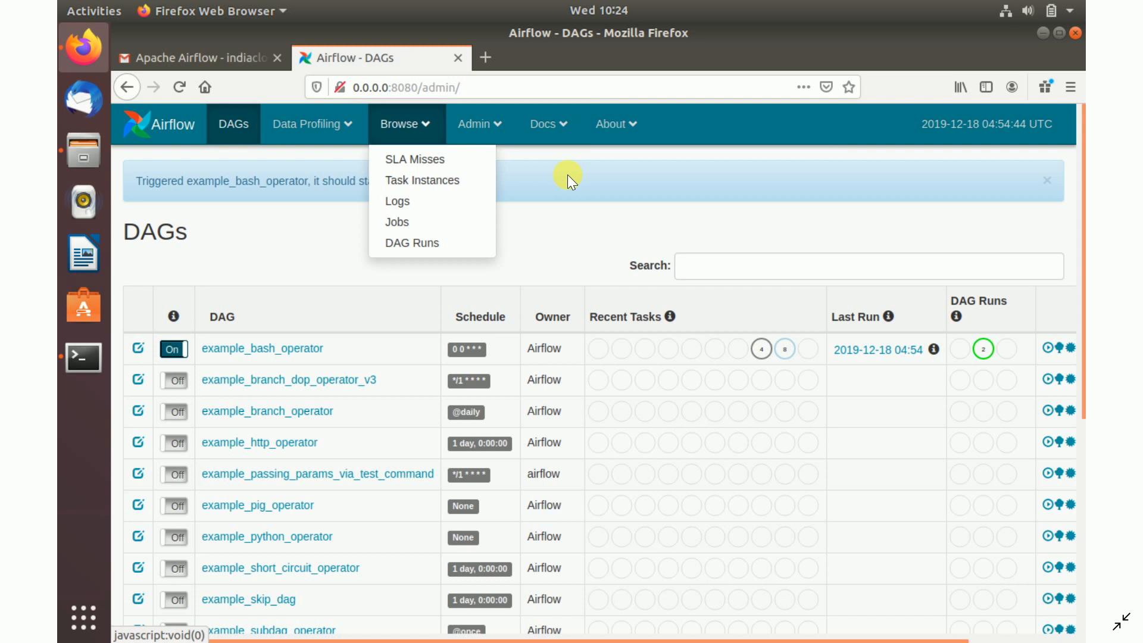
mouse_move(508, 167)
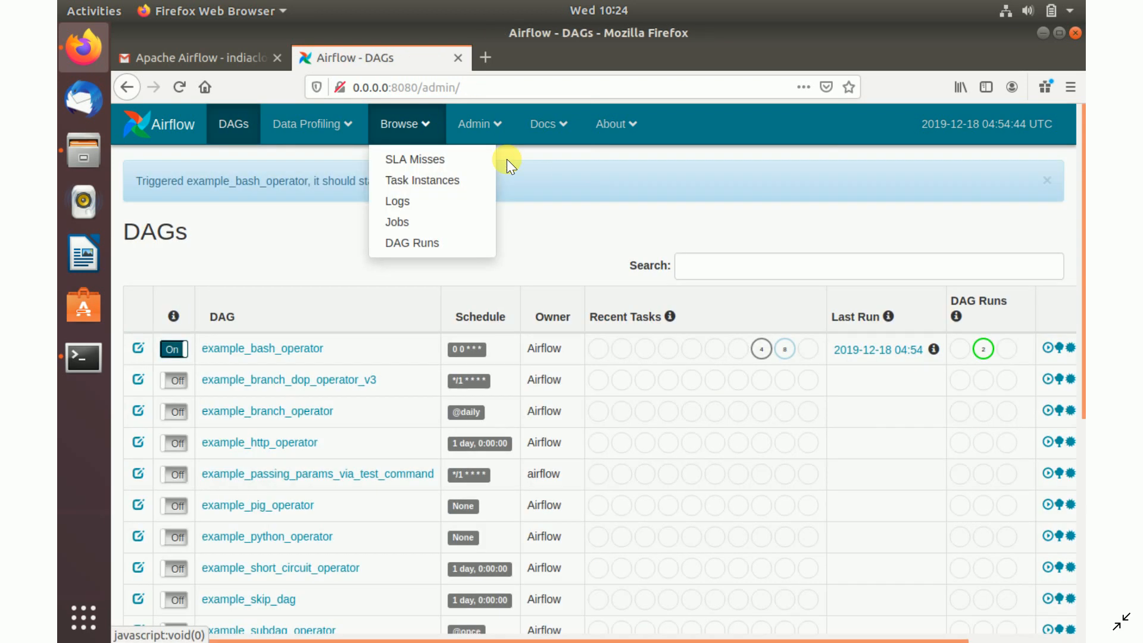
click(398, 202)
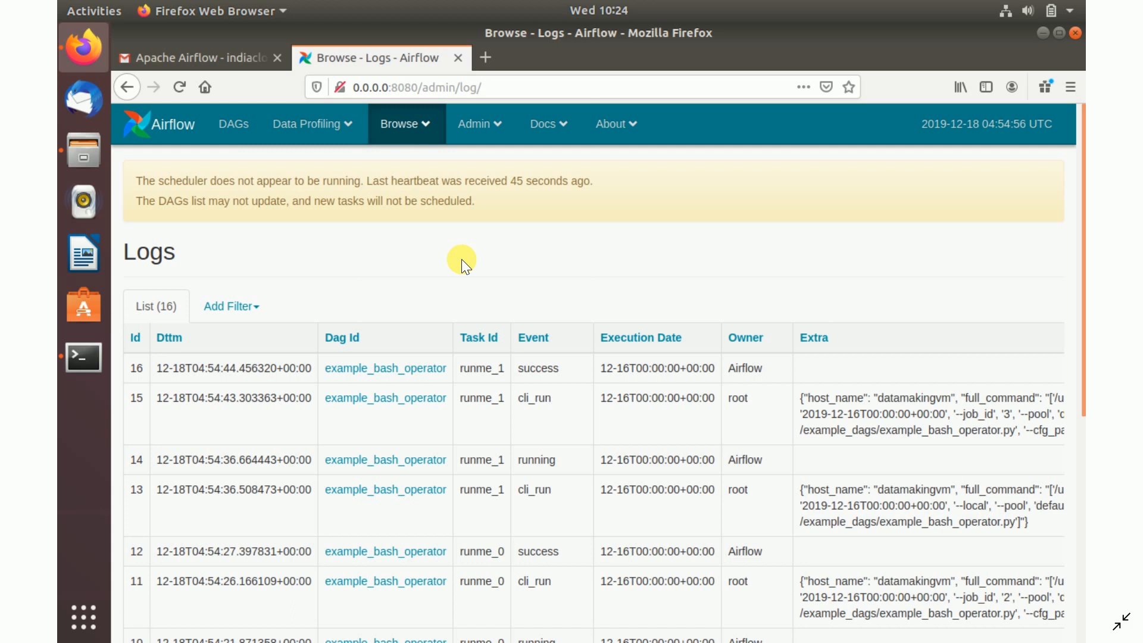
mouse_move(433, 330)
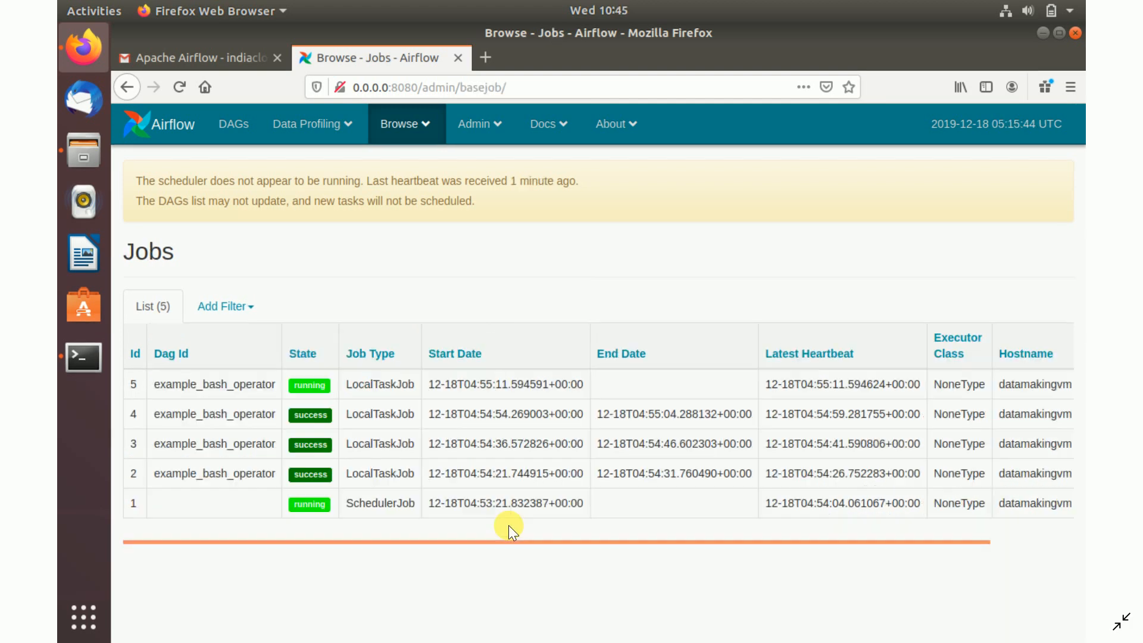
mouse_move(945, 323)
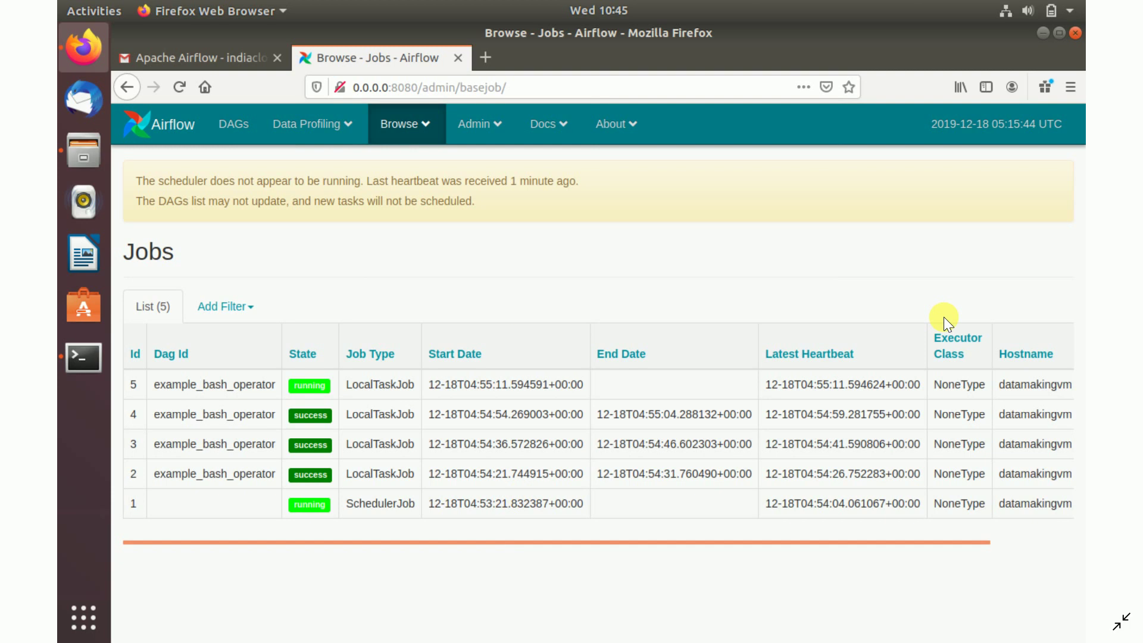
mouse_move(247, 445)
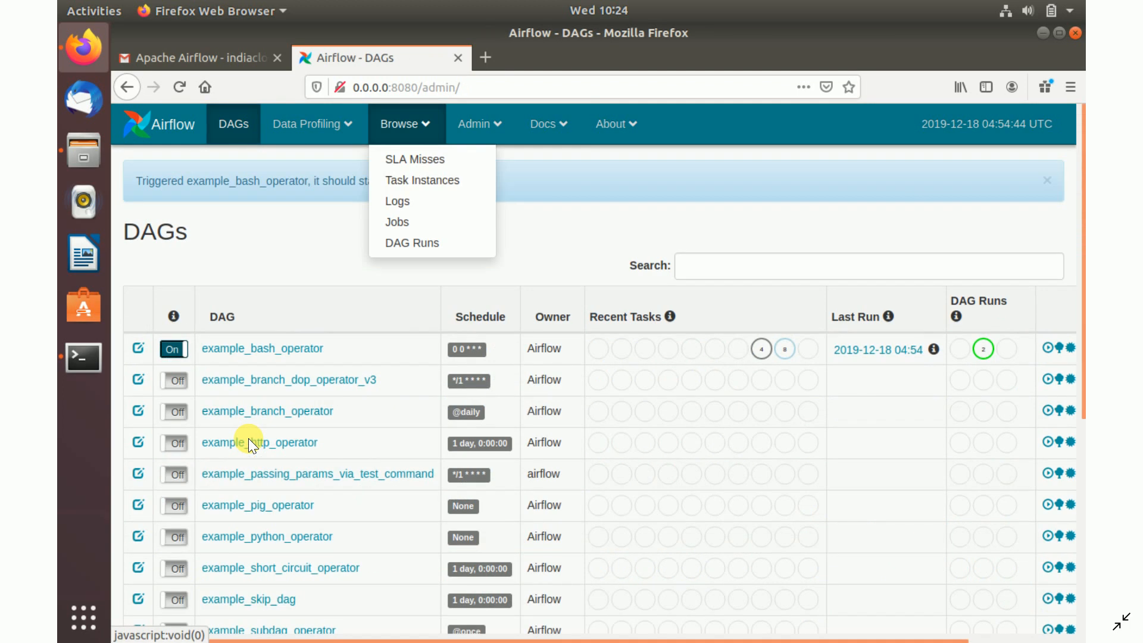
mouse_move(466, 349)
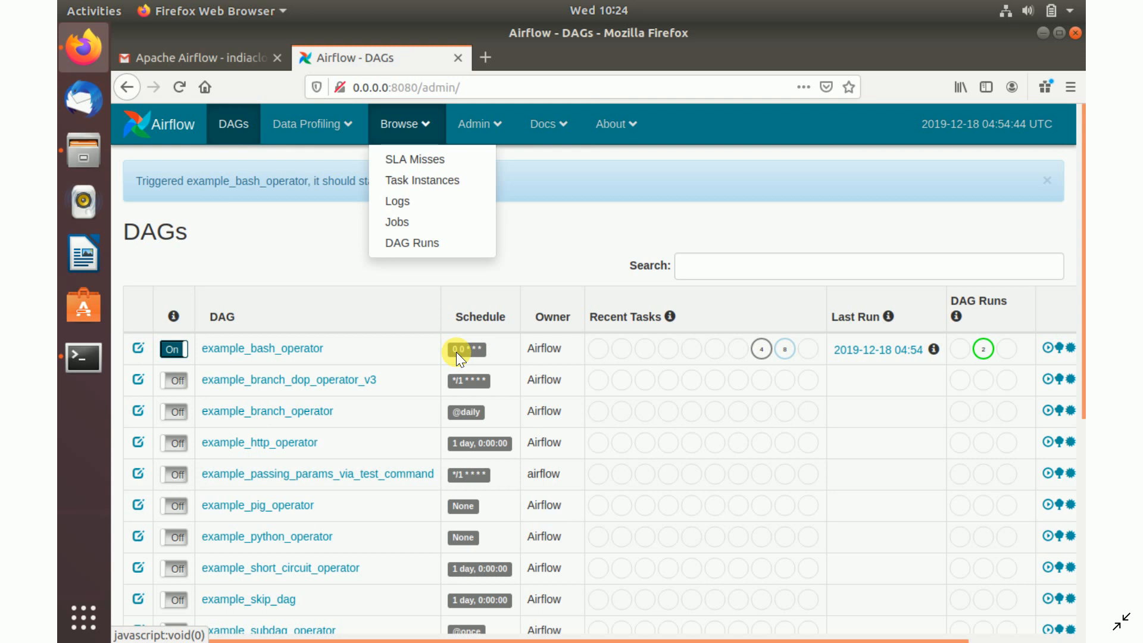
mouse_move(461, 342)
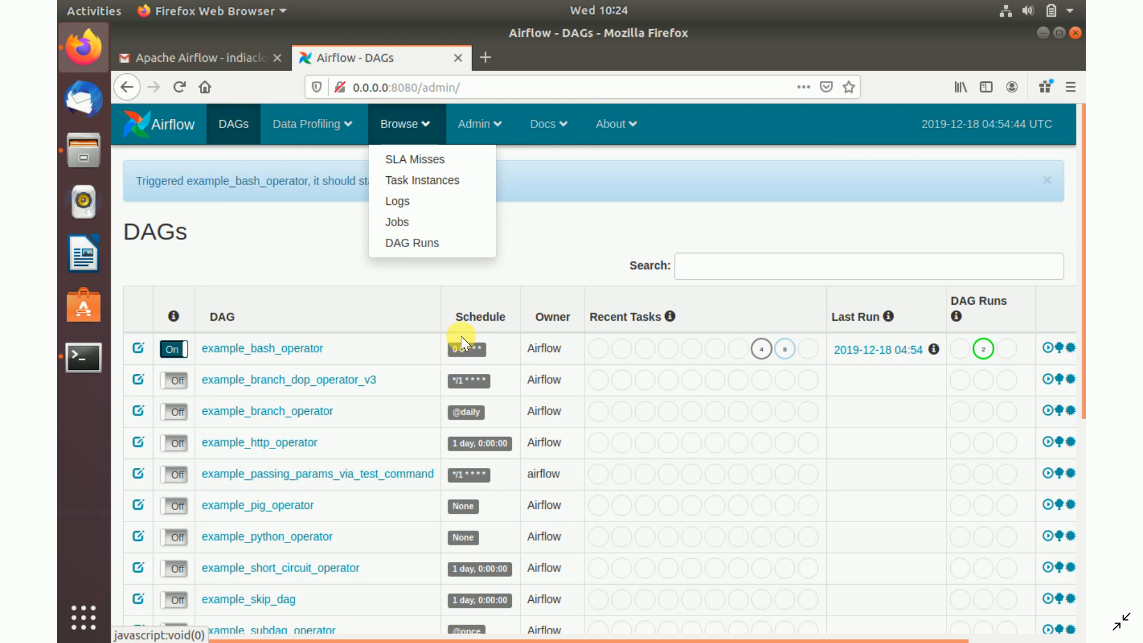
Step: Return to the 16-entry Logs page with cli_run, running and success events
click(397, 202)
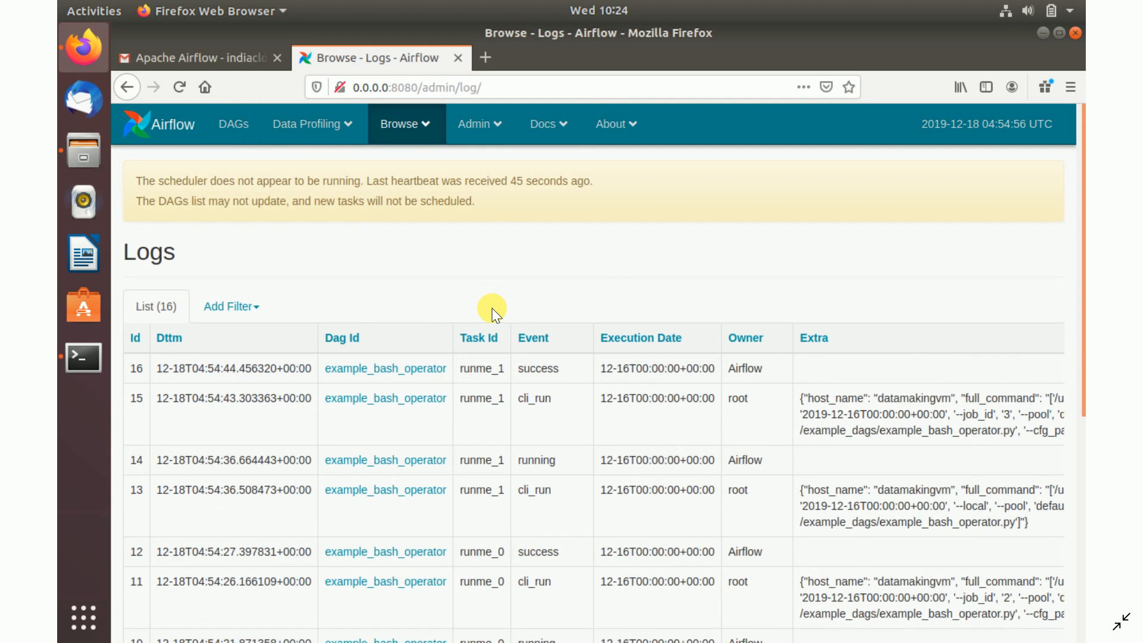
mouse_move(369, 316)
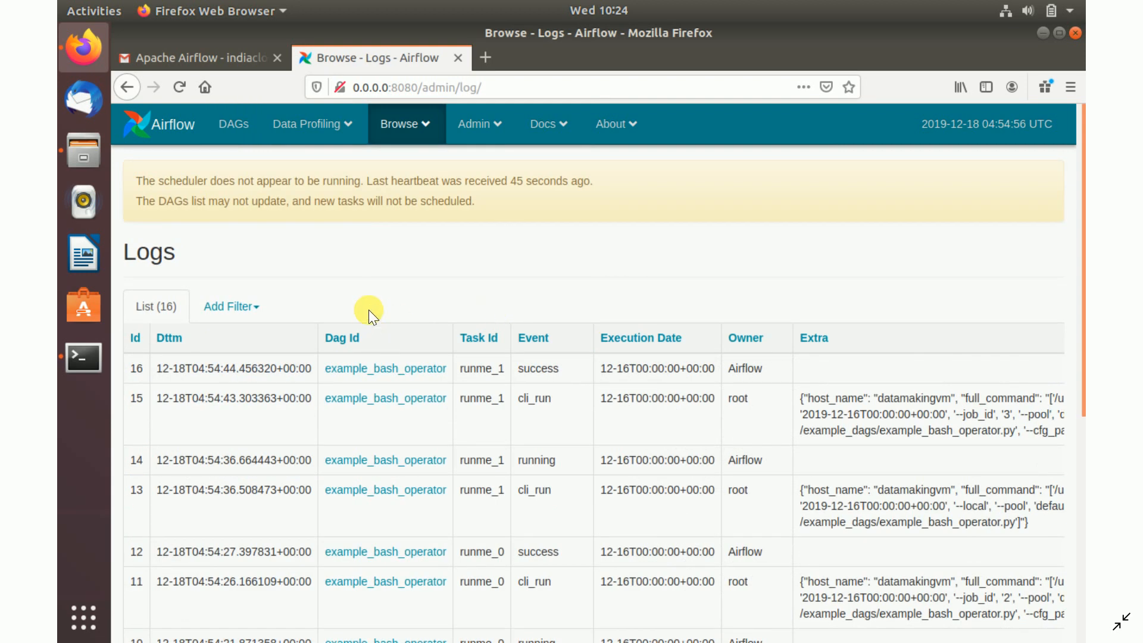
mouse_move(449, 342)
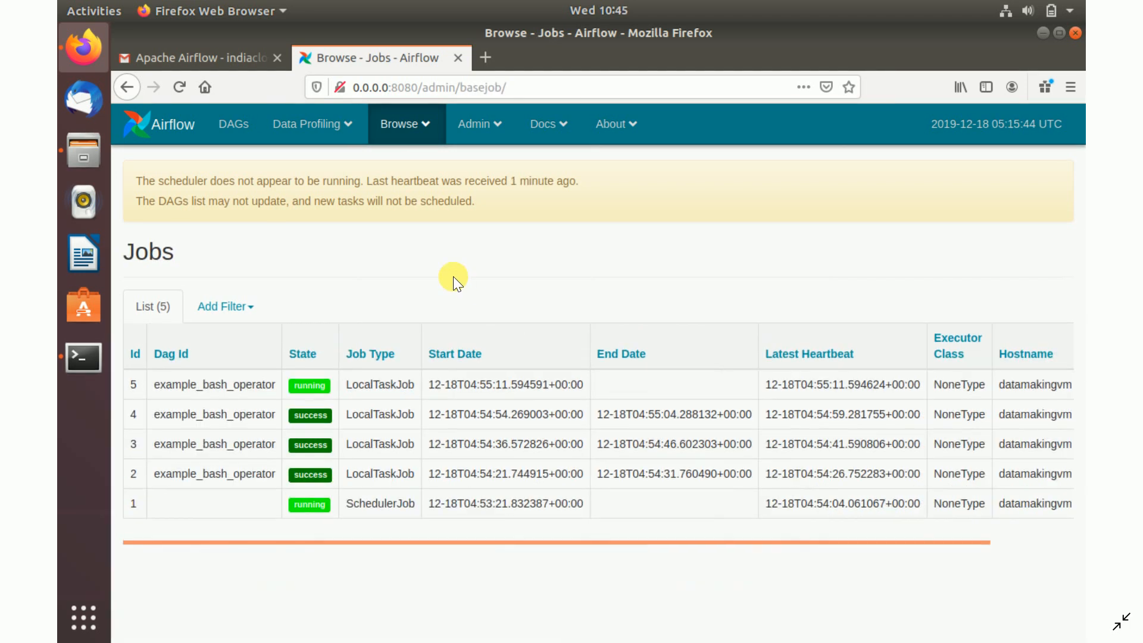
mouse_move(235, 501)
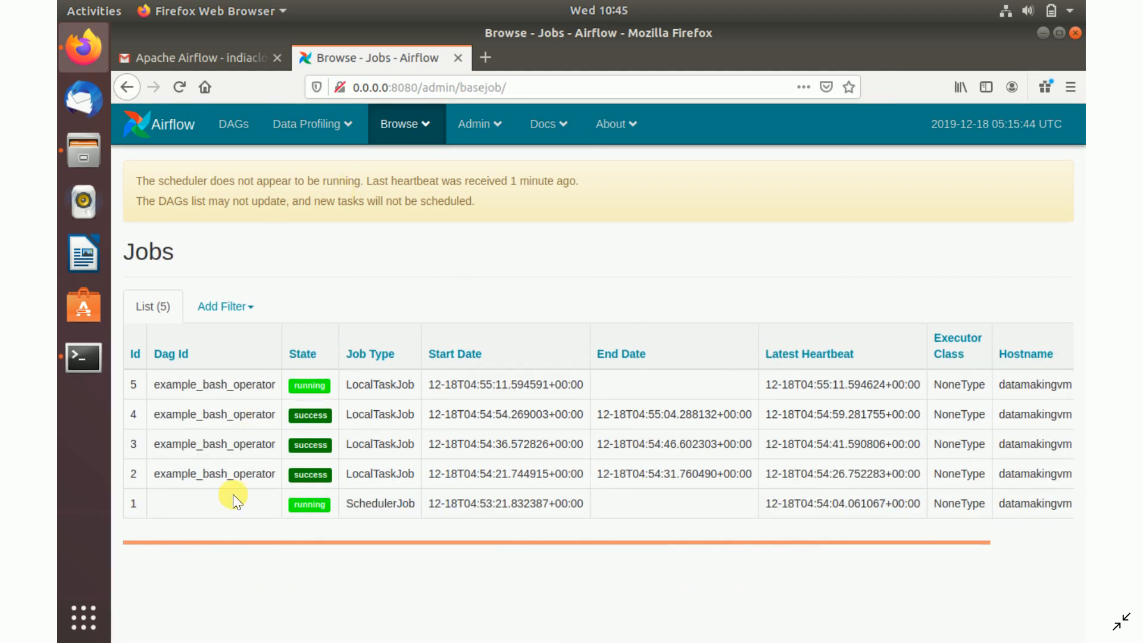
mouse_move(598, 470)
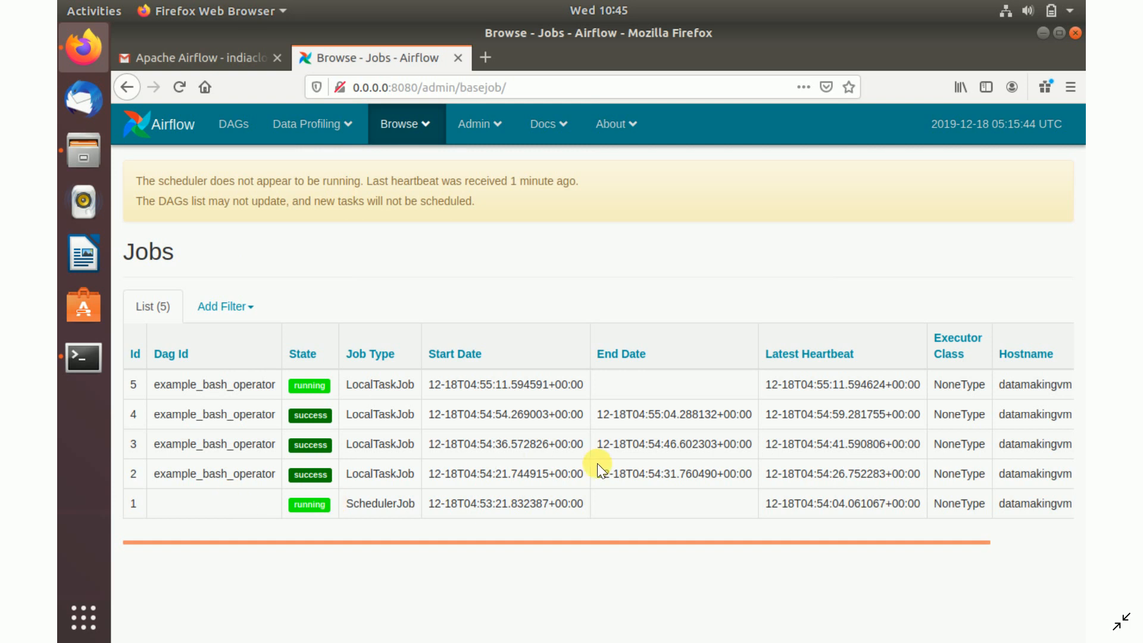
mouse_move(622, 466)
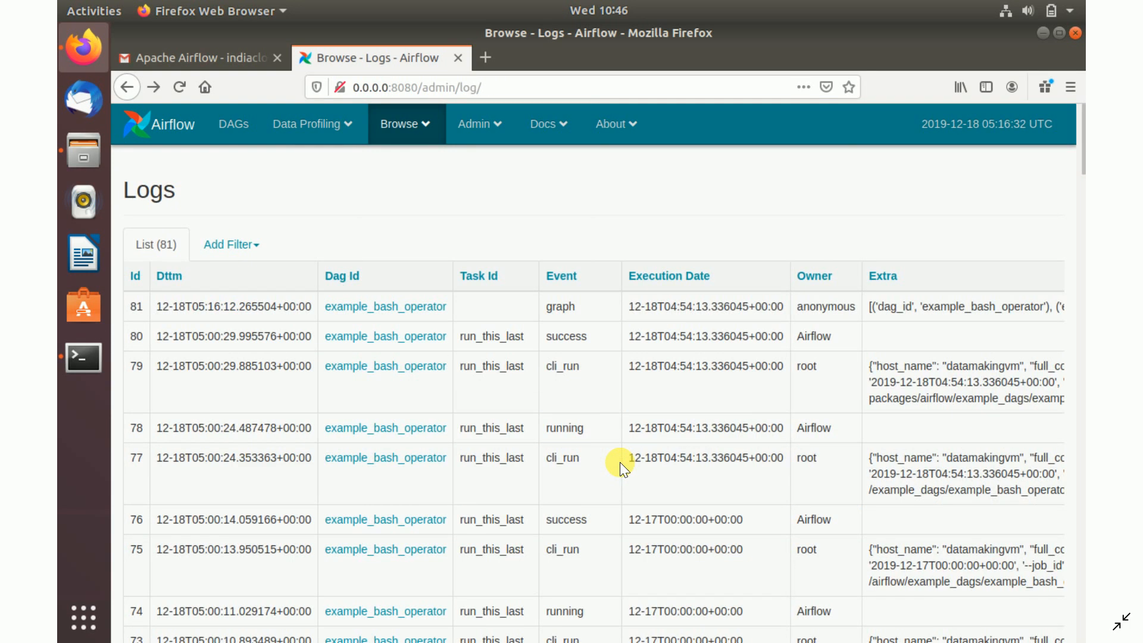
mouse_move(611, 184)
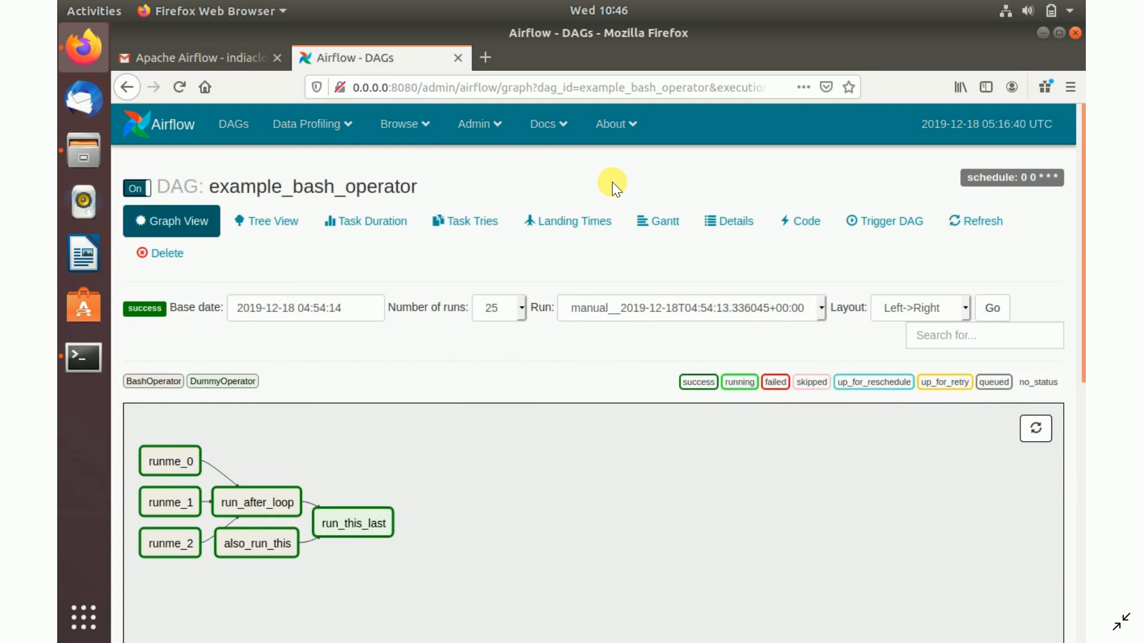
mouse_move(460, 142)
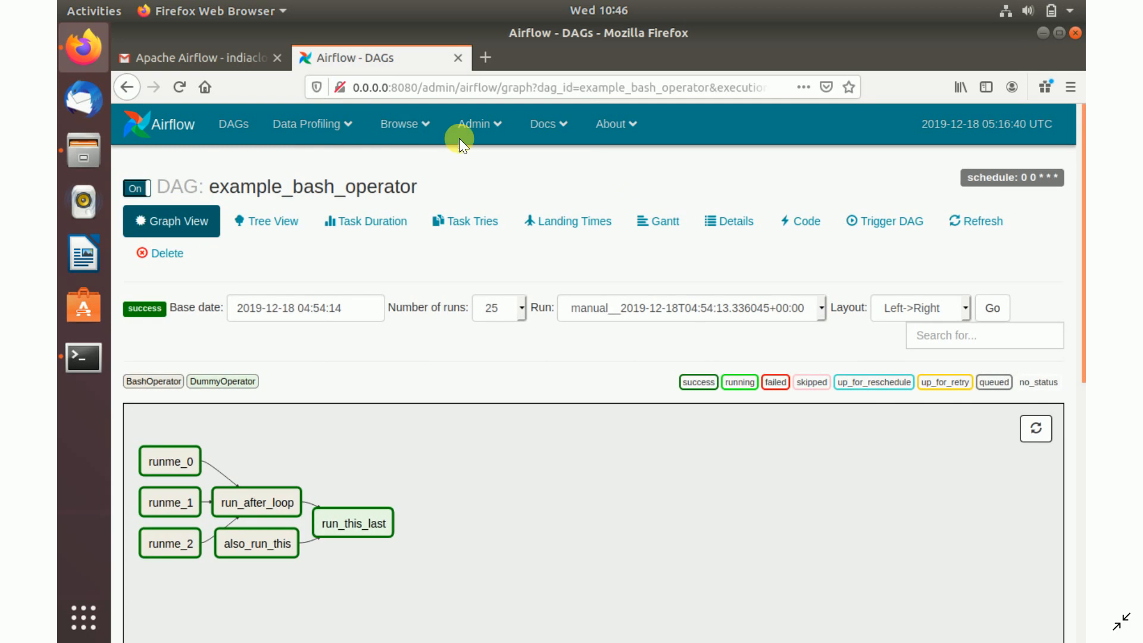
mouse_move(382, 216)
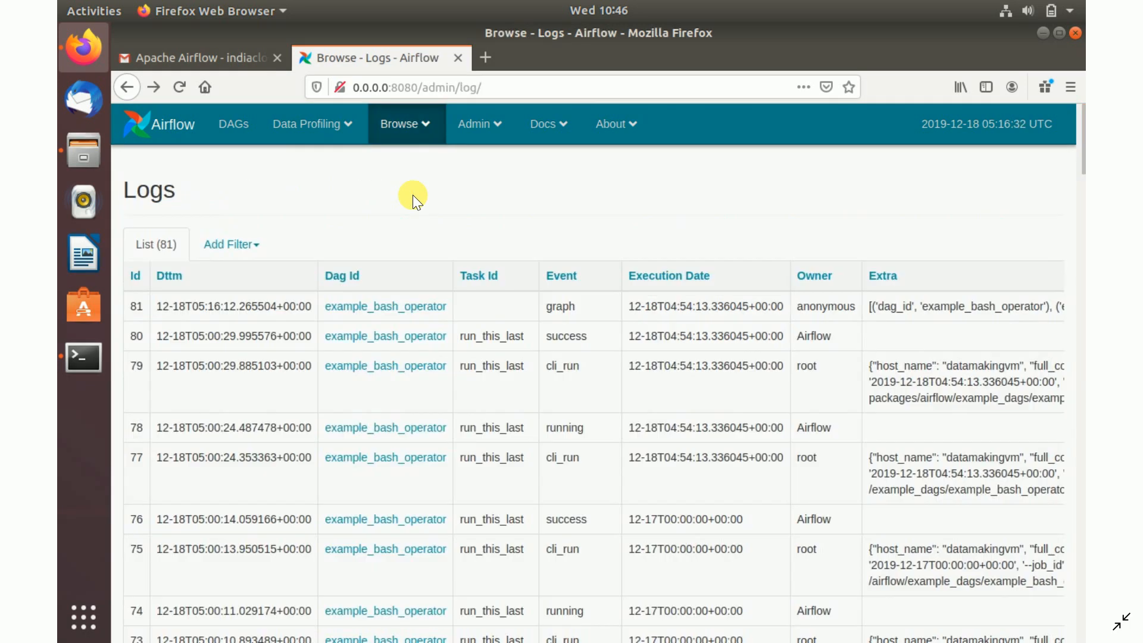
mouse_move(385, 306)
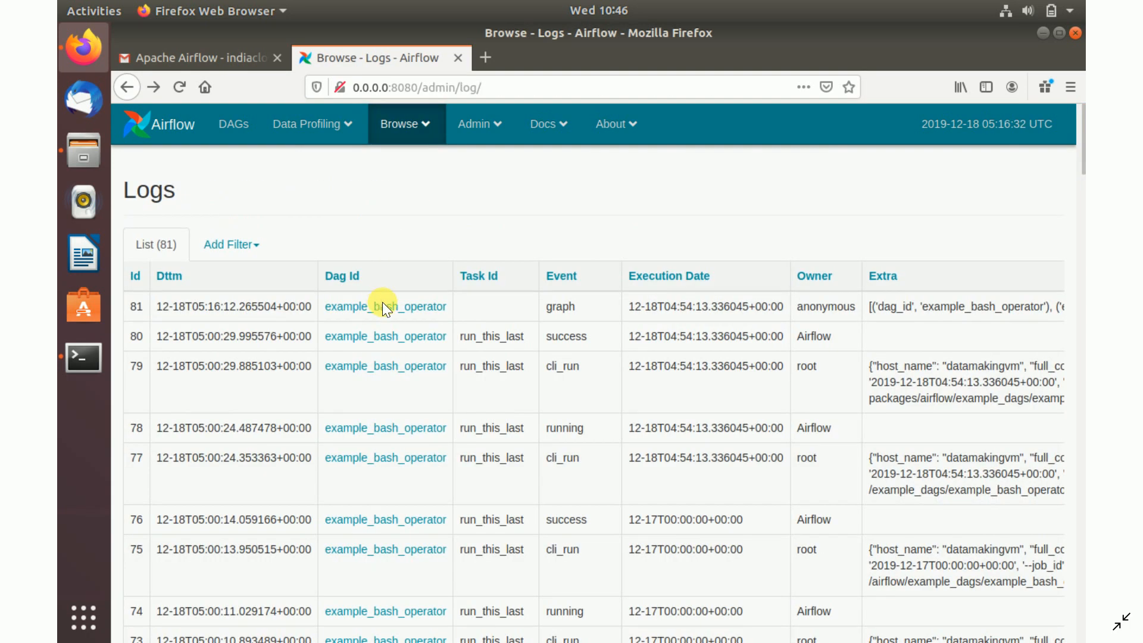
mouse_move(399, 302)
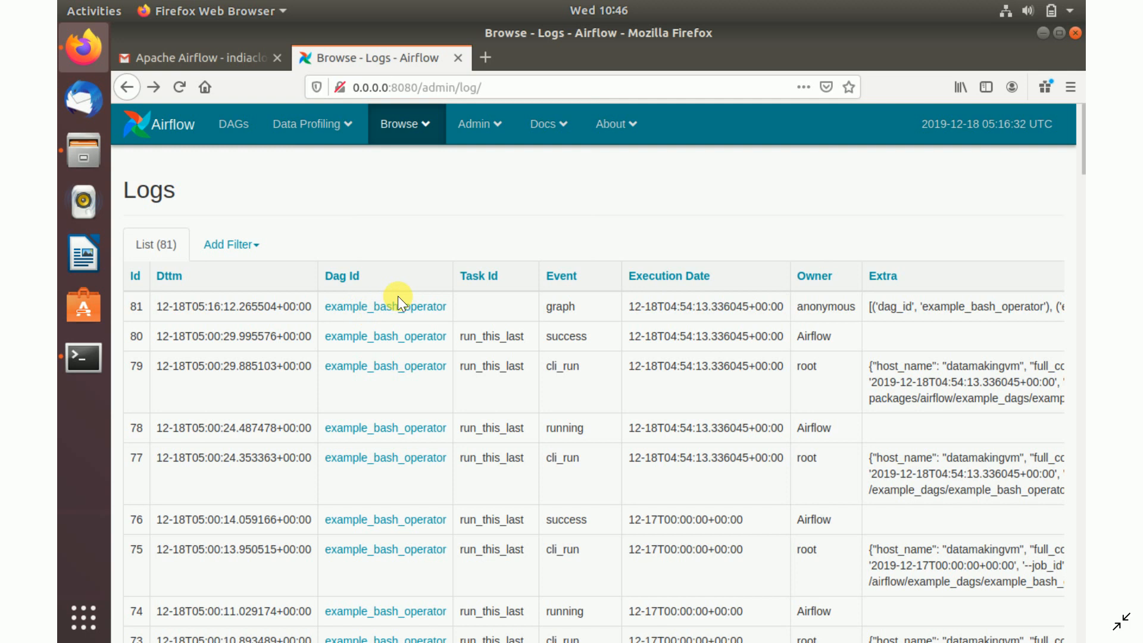
Step: Show example_bash_operator's Graph View via its Dag Id link, all tasks succeeded
click(385, 306)
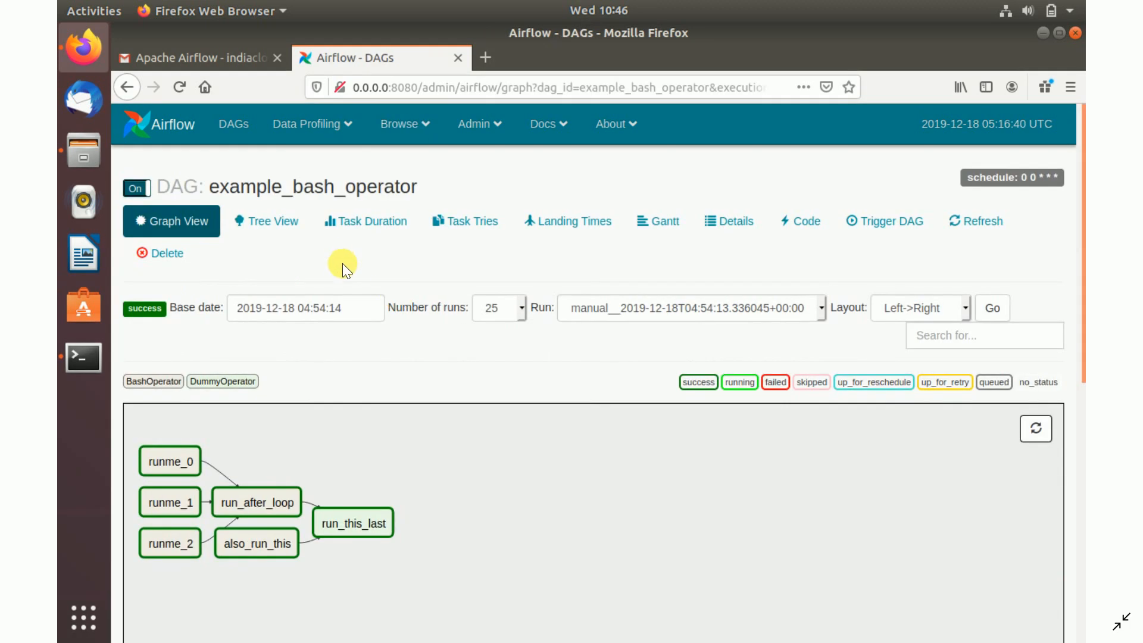
mouse_move(281, 196)
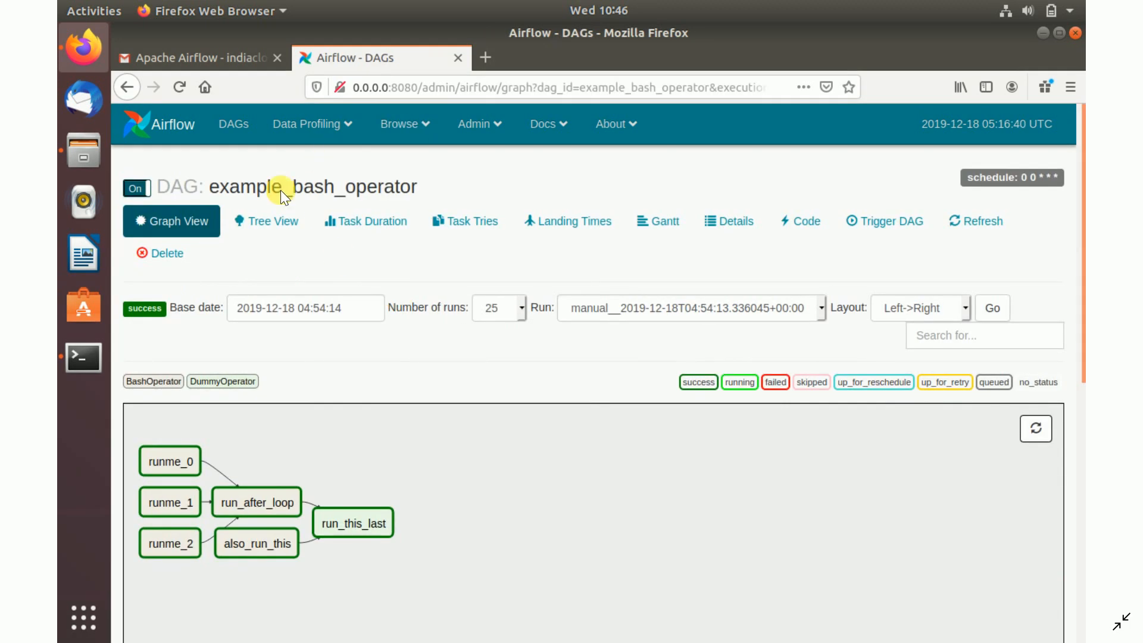
mouse_move(274, 428)
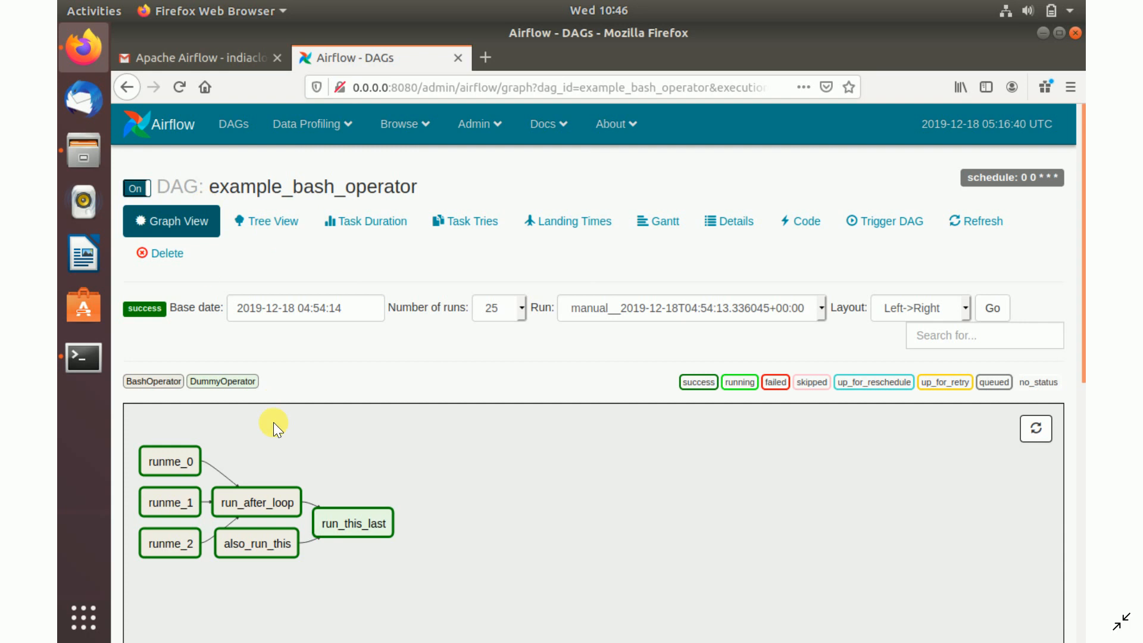
mouse_move(358, 444)
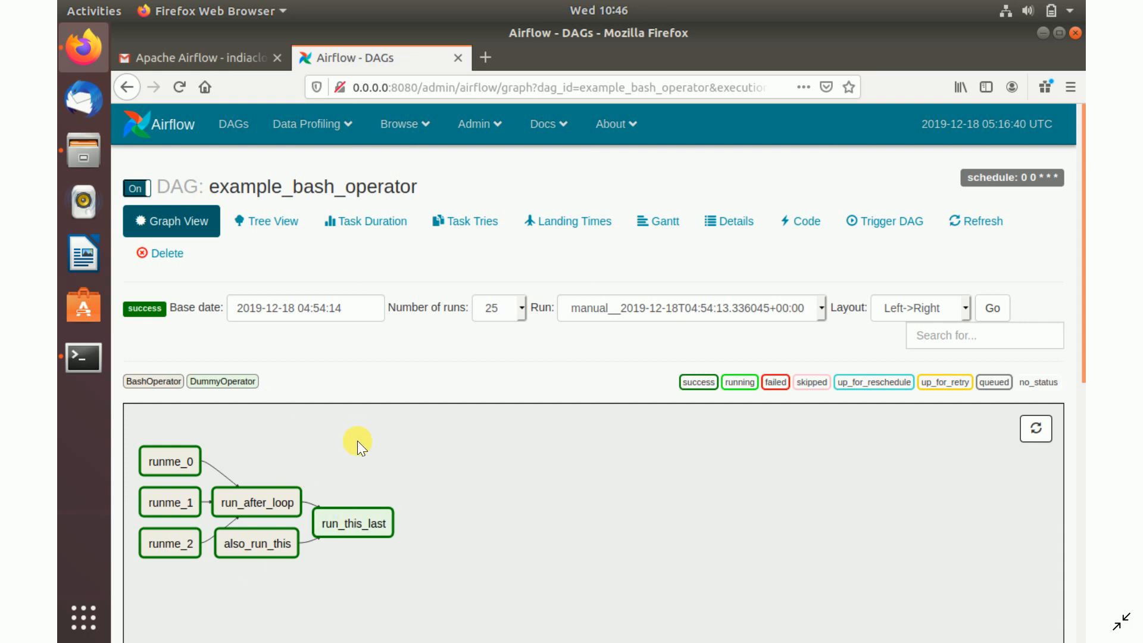
mouse_move(395, 449)
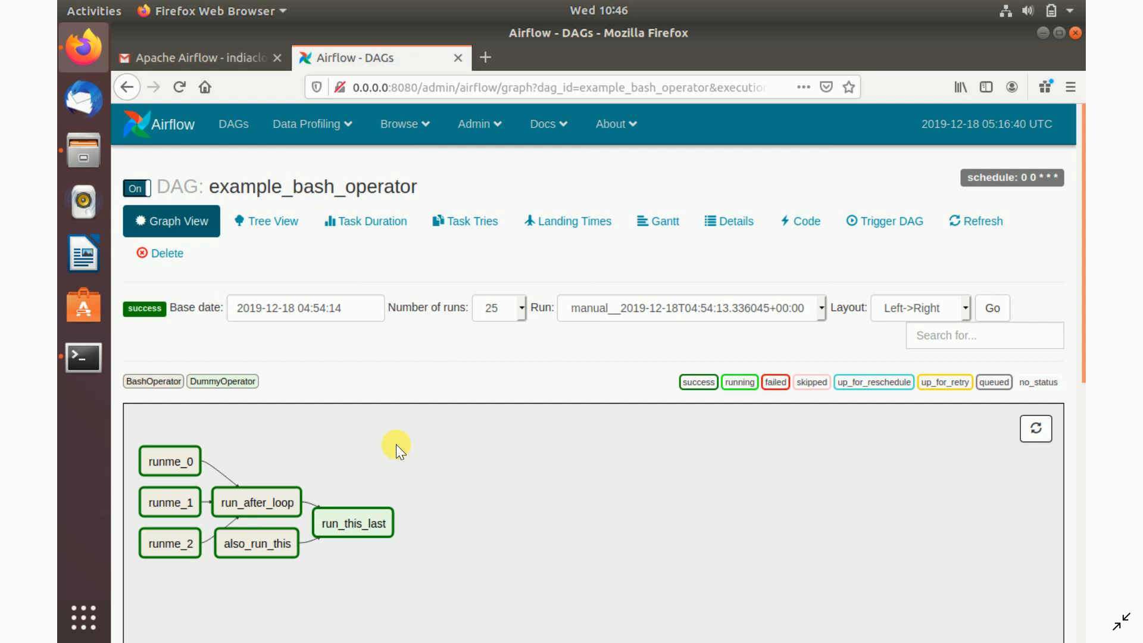
mouse_move(138, 453)
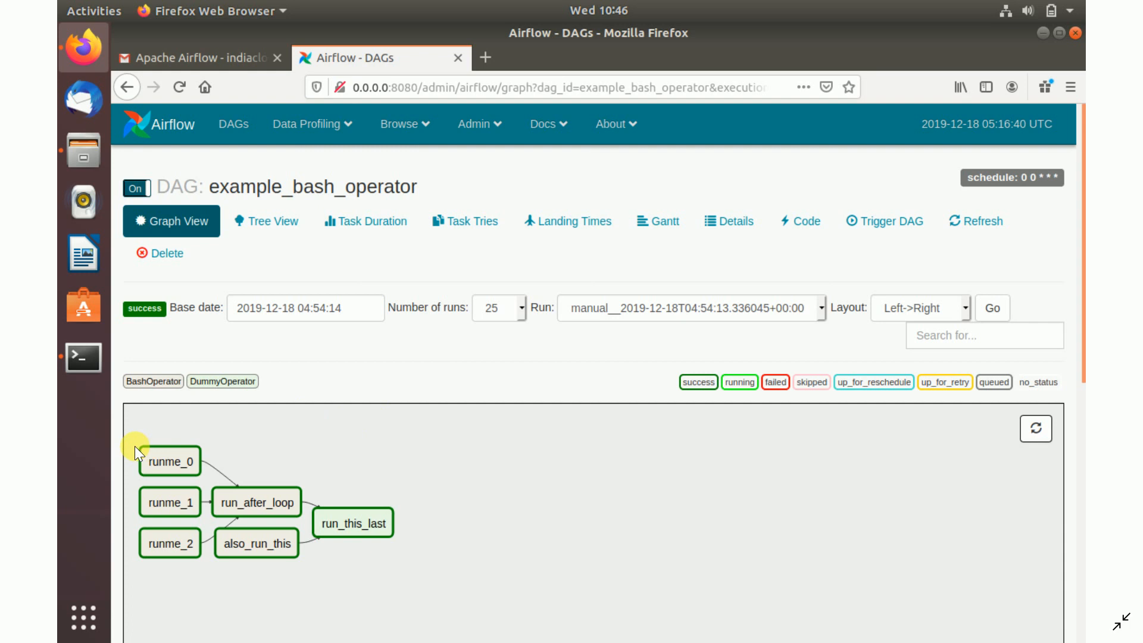
mouse_move(253, 469)
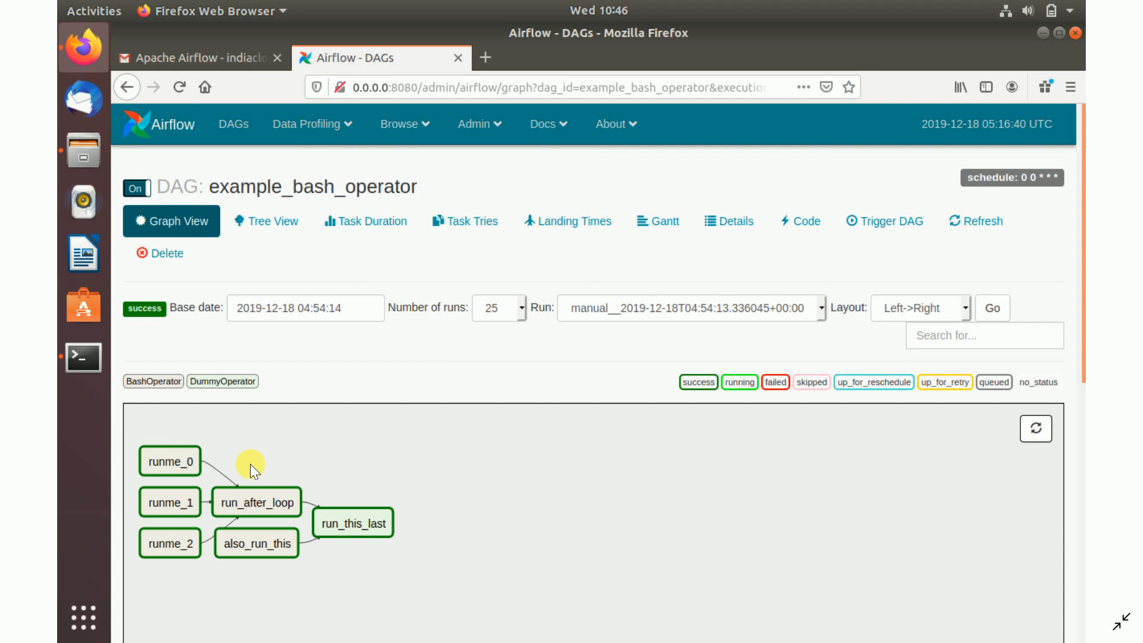
mouse_move(163, 487)
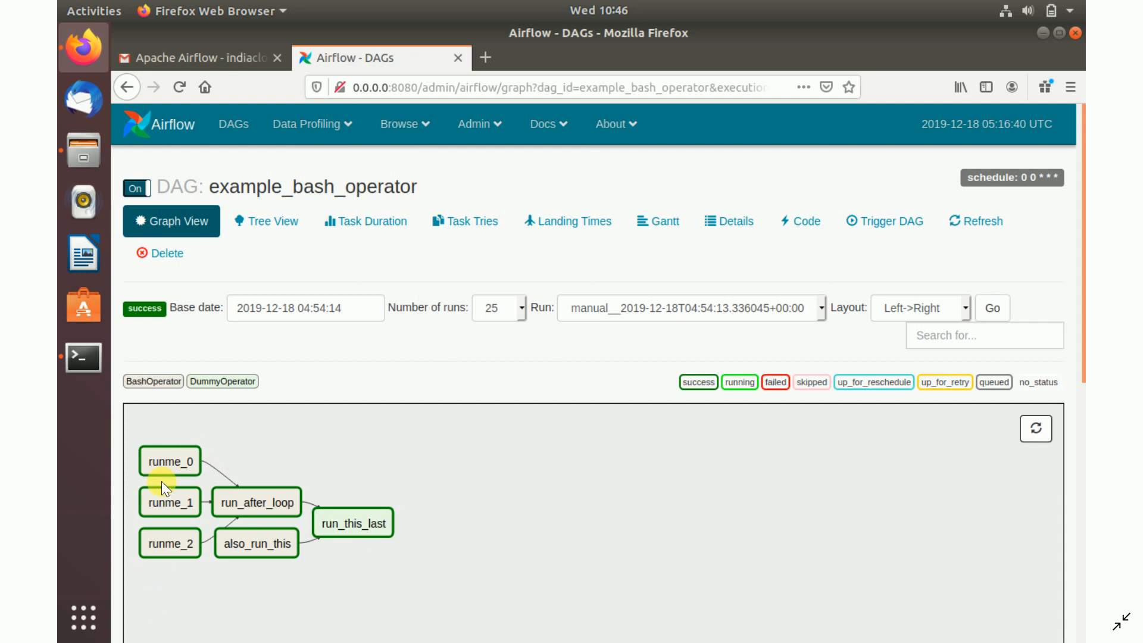
mouse_move(295, 452)
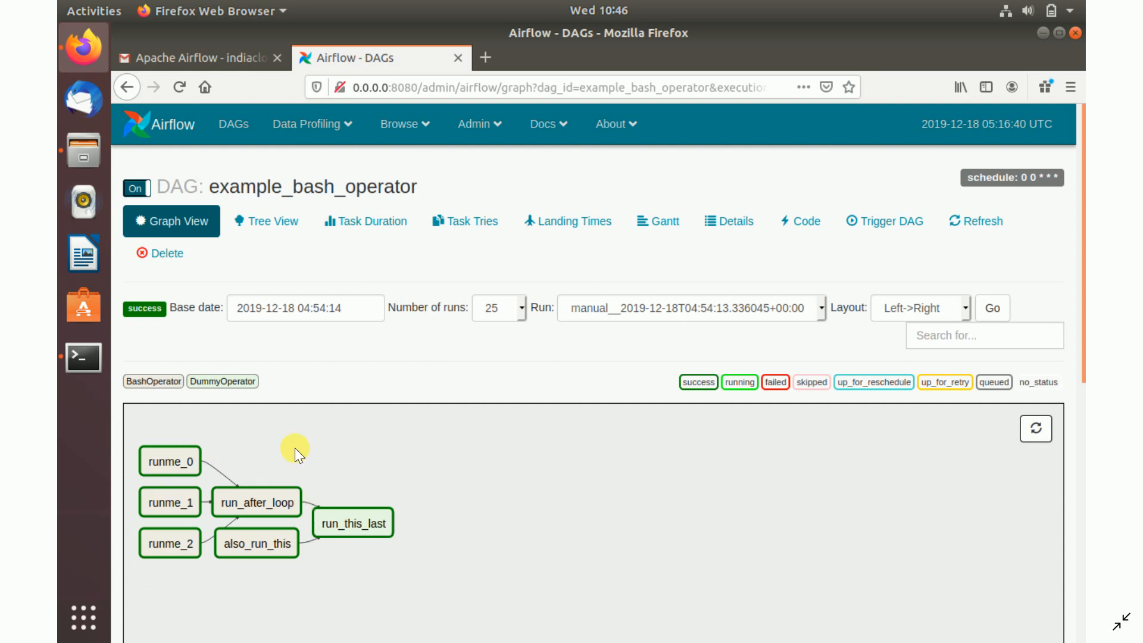
mouse_move(460, 529)
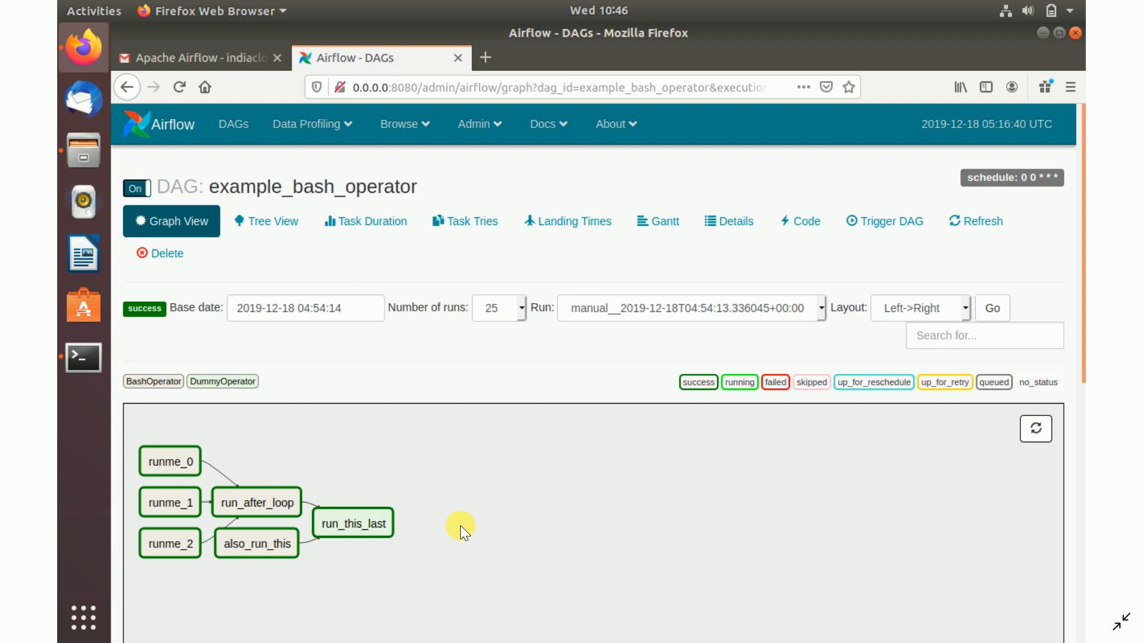
mouse_move(528, 435)
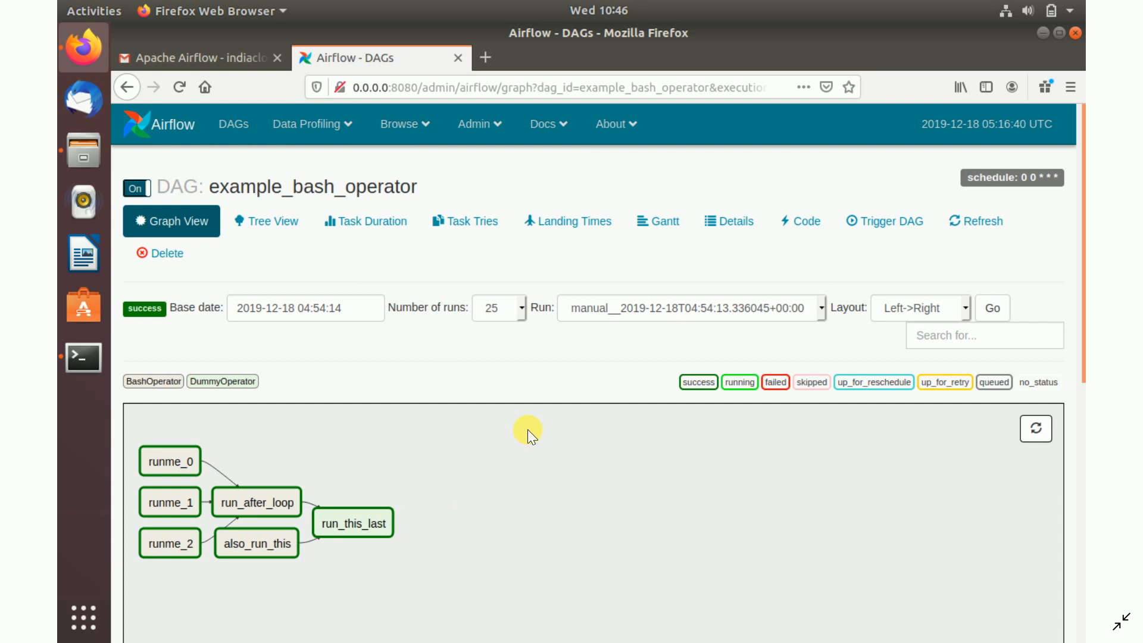
mouse_move(538, 443)
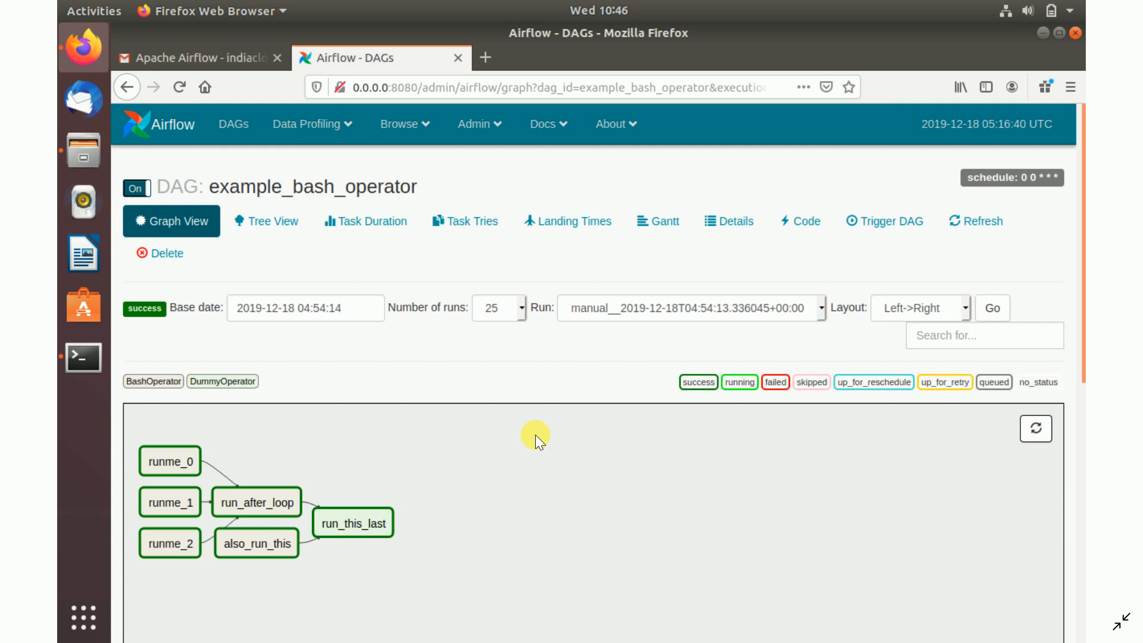
mouse_move(353, 226)
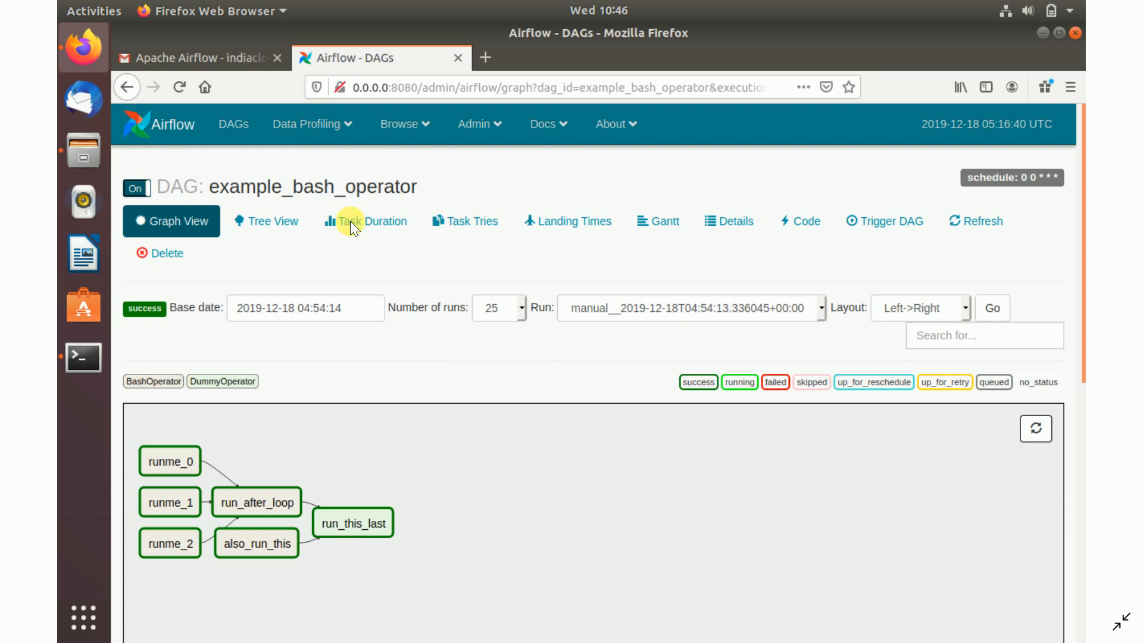
mouse_move(902, 236)
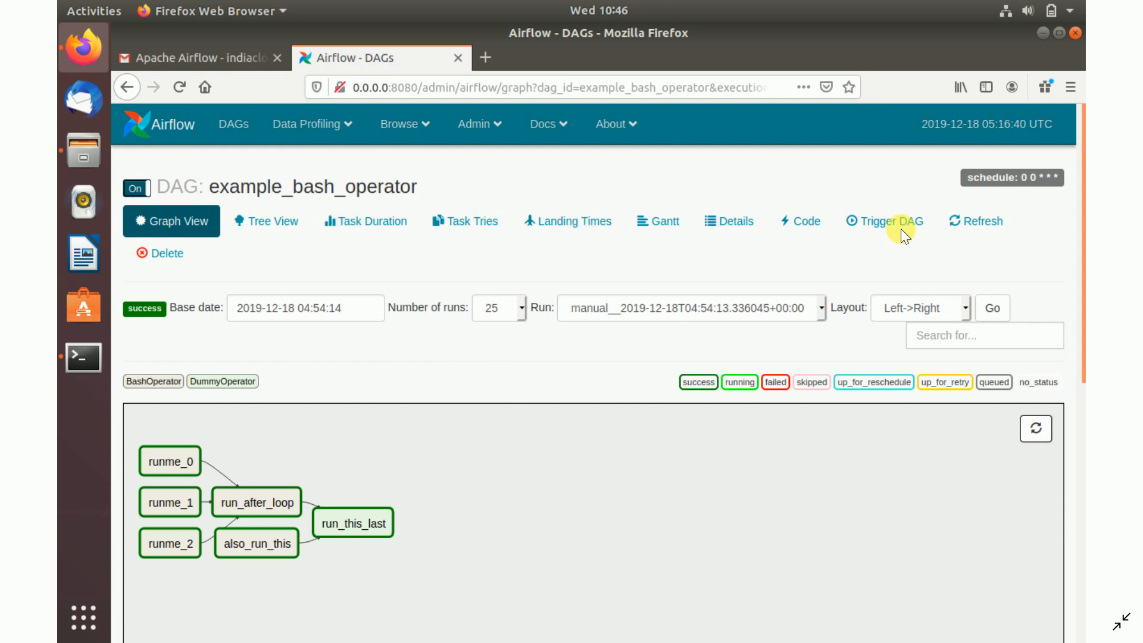
mouse_move(907, 250)
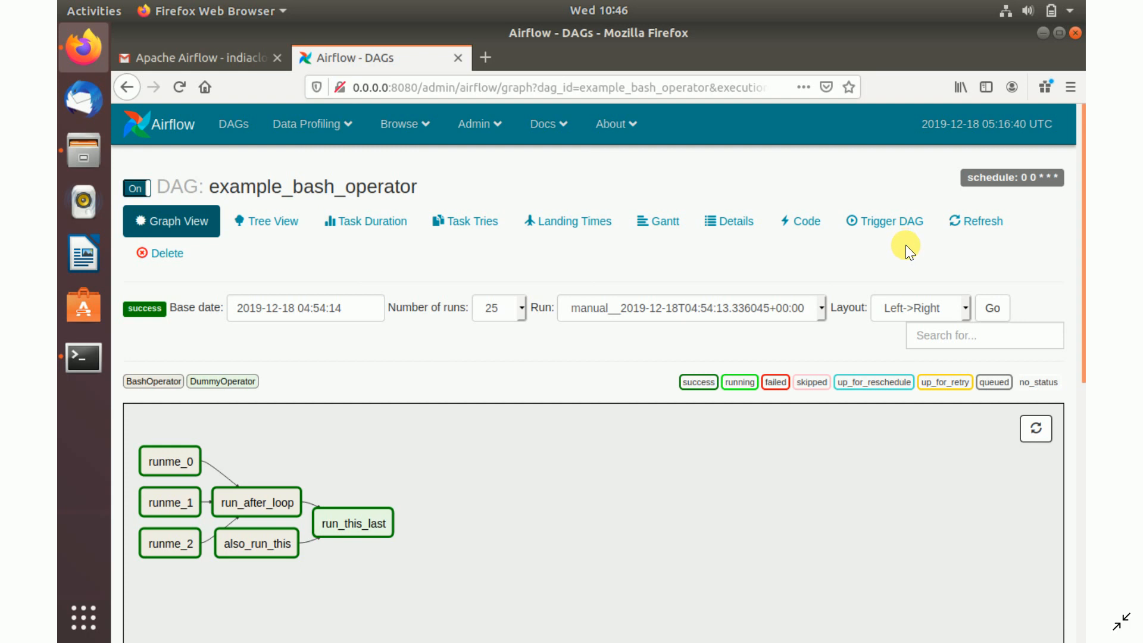
mouse_move(710, 261)
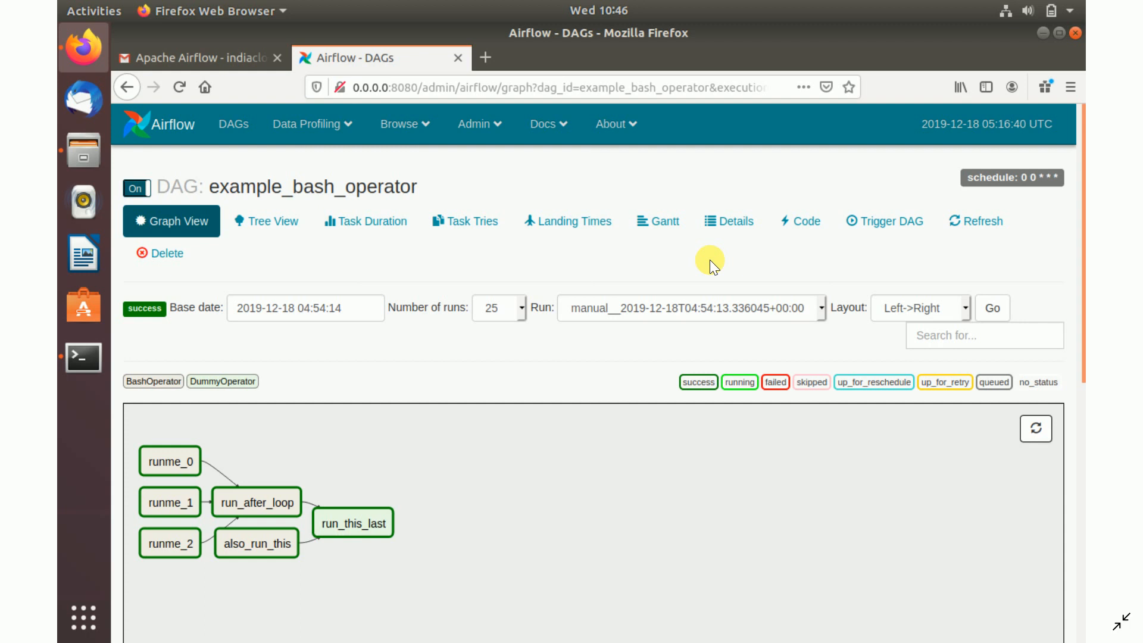